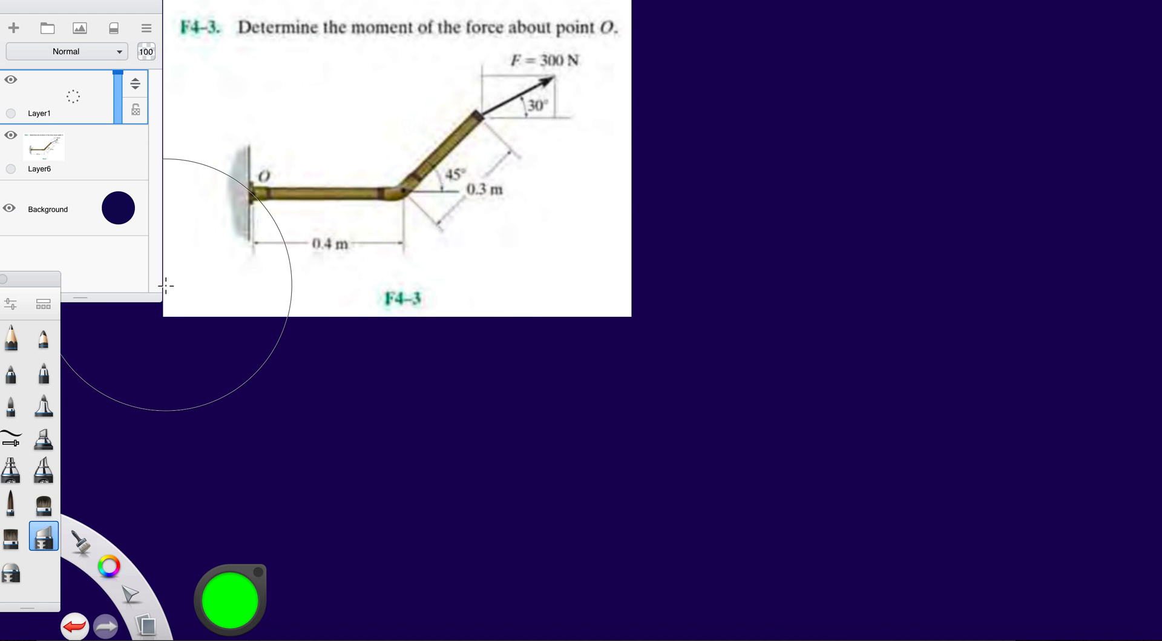
{"action": "mouse_move", "coordinate": [356, 237]}
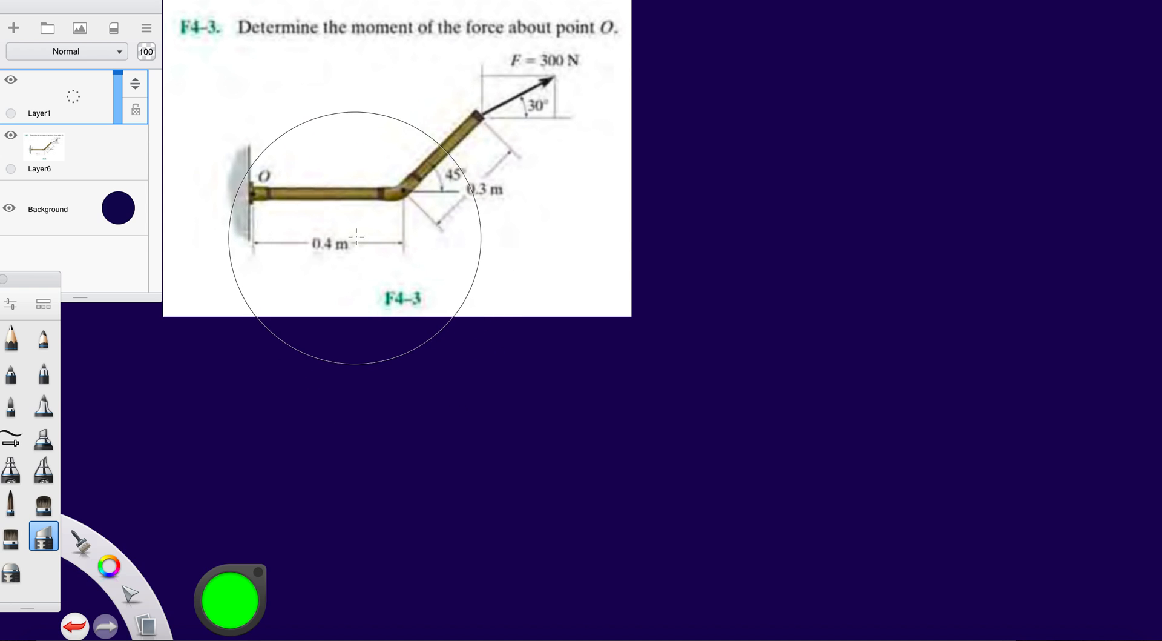
{"action": "mouse_move", "coordinate": [415, 239]}
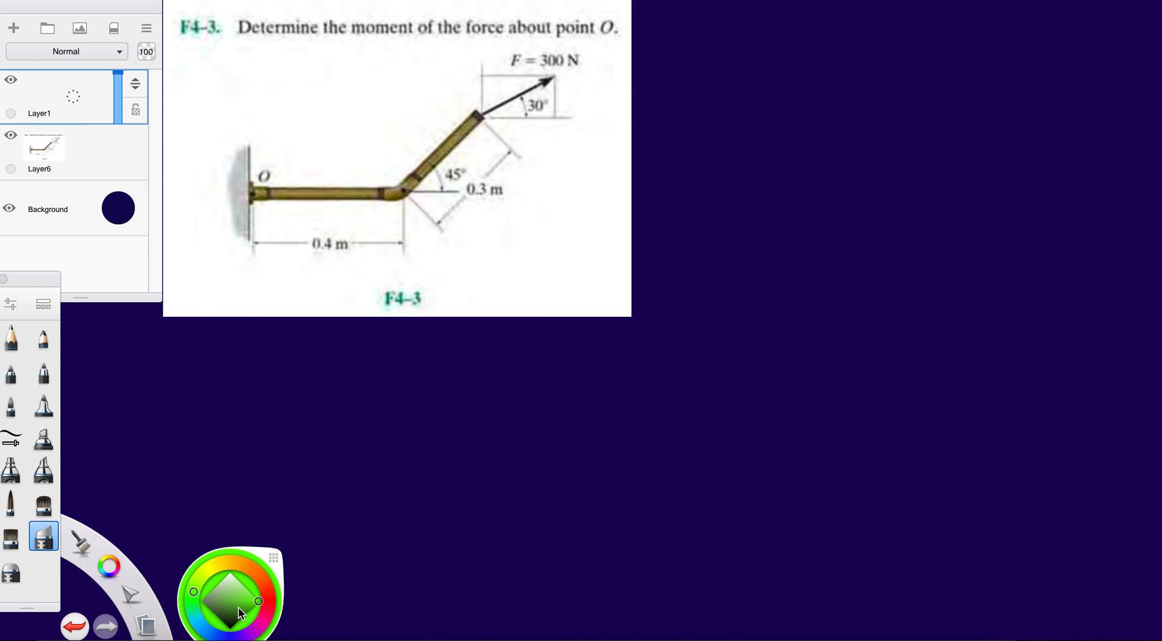
Dismiss the colour picker to return to the F4-3 canvas
{"action": "left_click", "coordinate": [11, 436]}
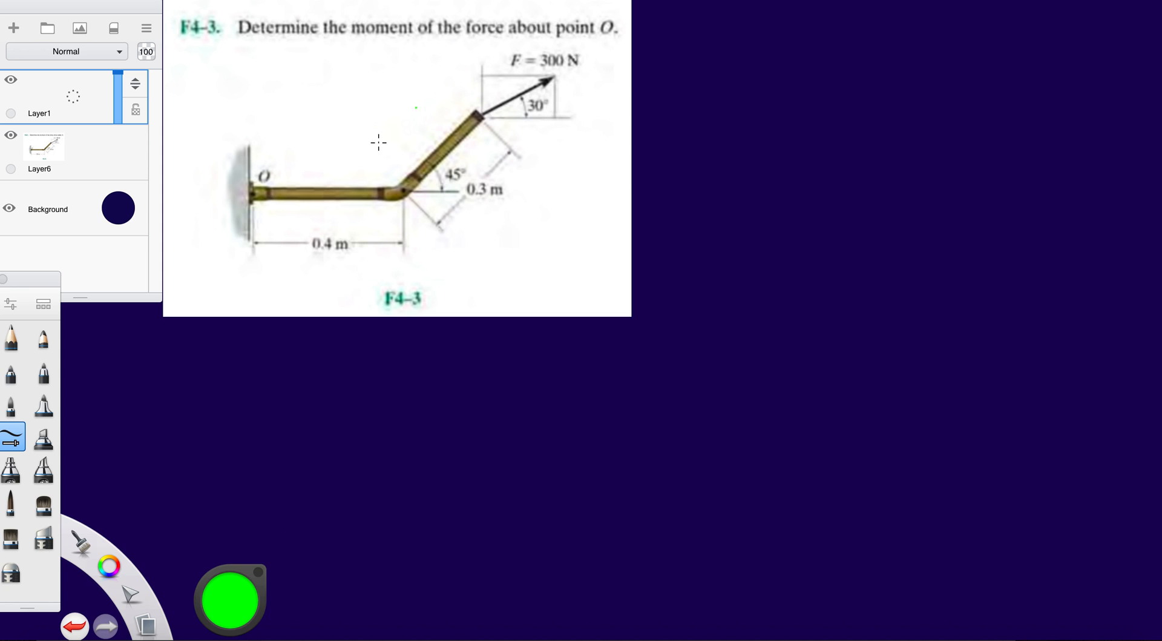
{"action": "mouse_move", "coordinate": [60, 124]}
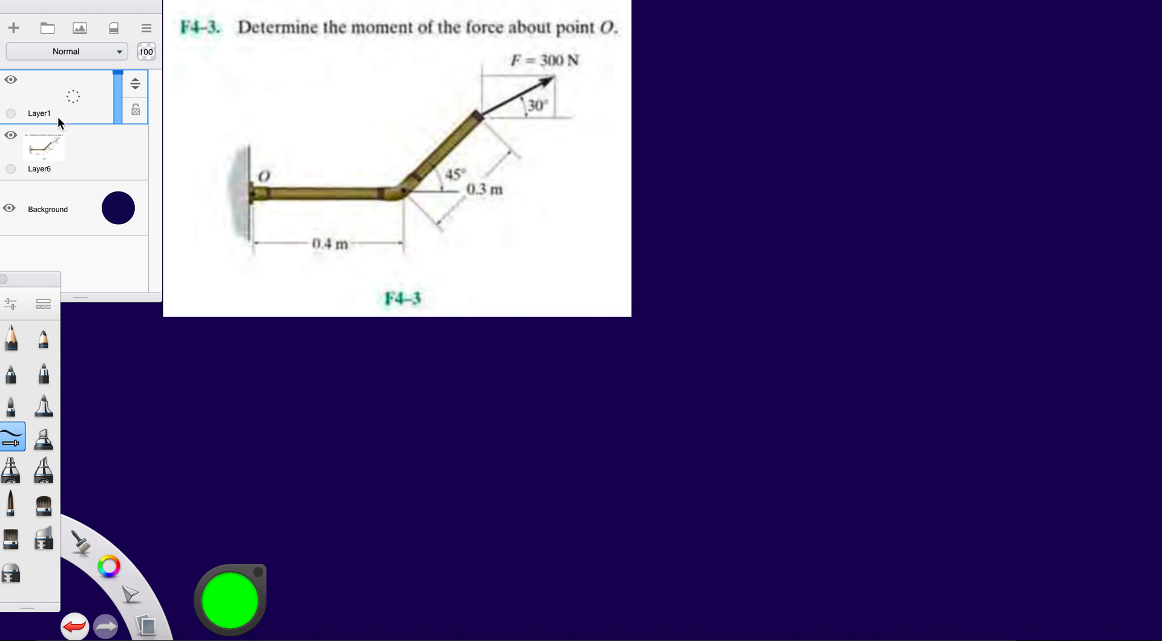
{"action": "mouse_move", "coordinate": [76, 141]}
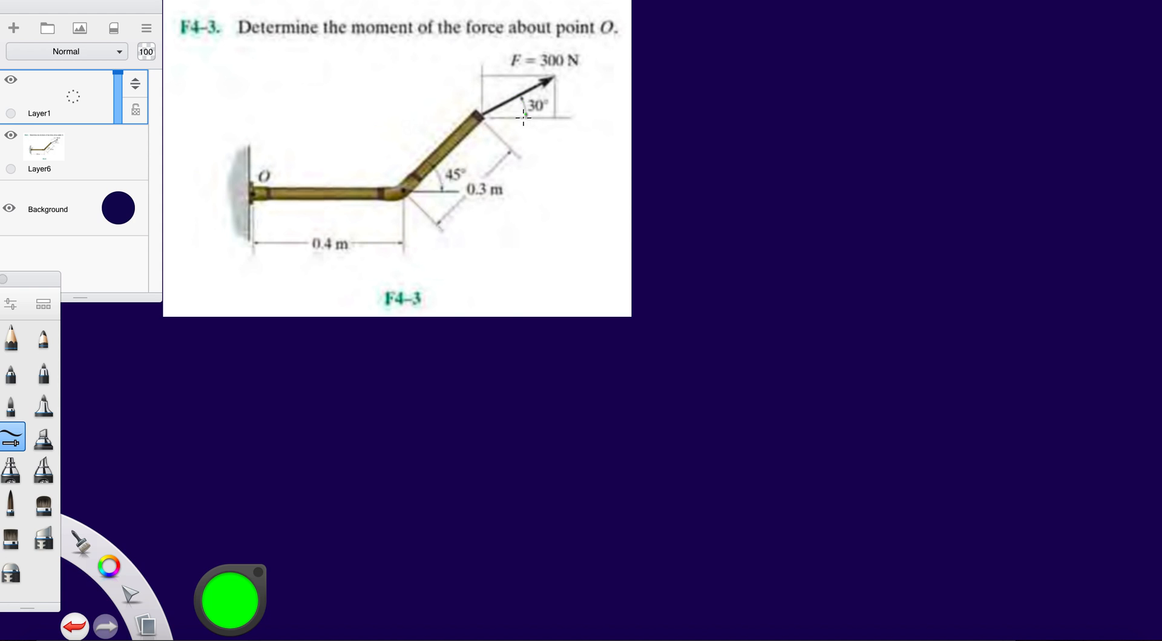
{"action": "mouse_move", "coordinate": [342, 261]}
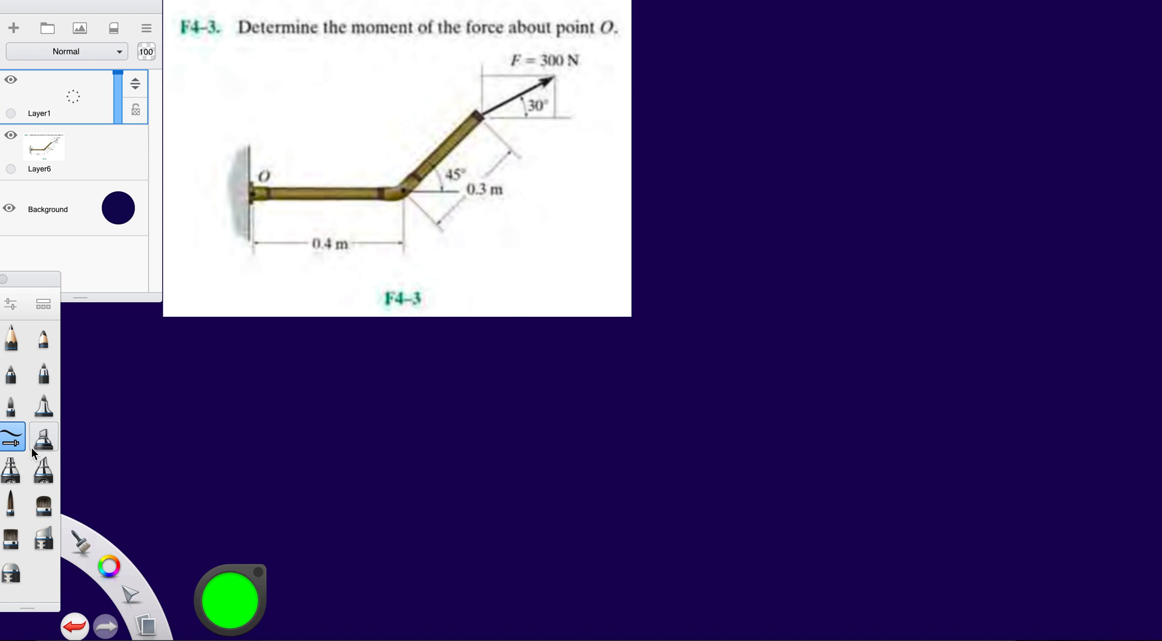
Select the arrow brush and start a horizontal stroke at the force's tail
{"action": "left_click", "coordinate": [230, 600]}
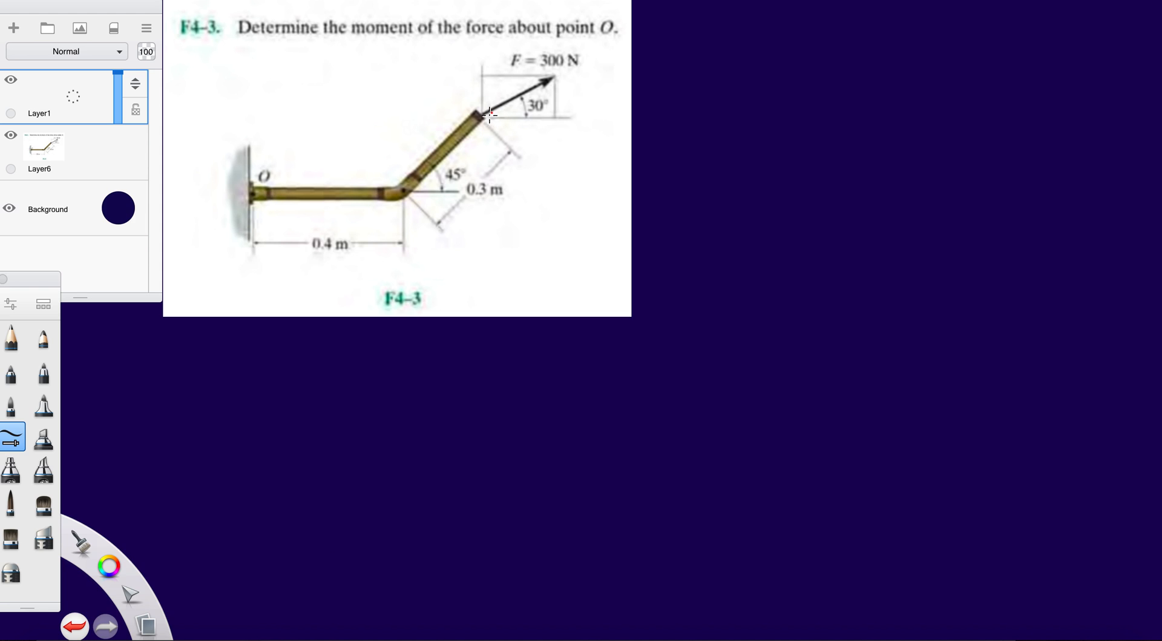
{"action": "left_click_drag", "start_coordinate": [489, 118], "coordinate": [560, 118]}
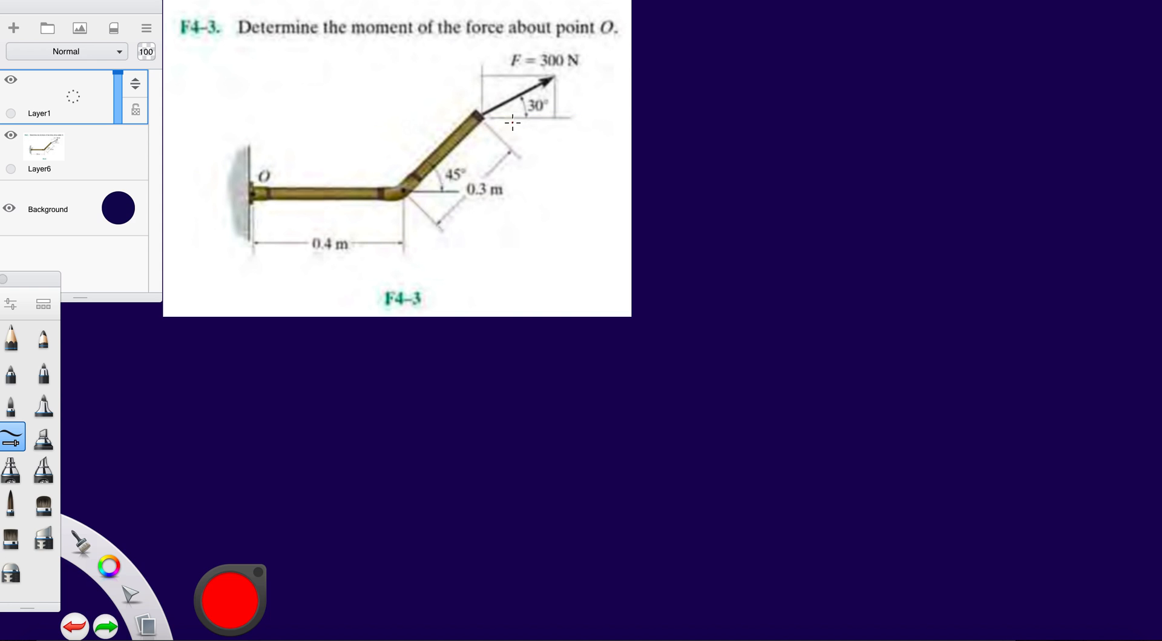
Draw the red horizontal component arrow and label it 300 cos30
{"action": "left_click_drag", "start_coordinate": [483, 118], "coordinate": [554, 118]}
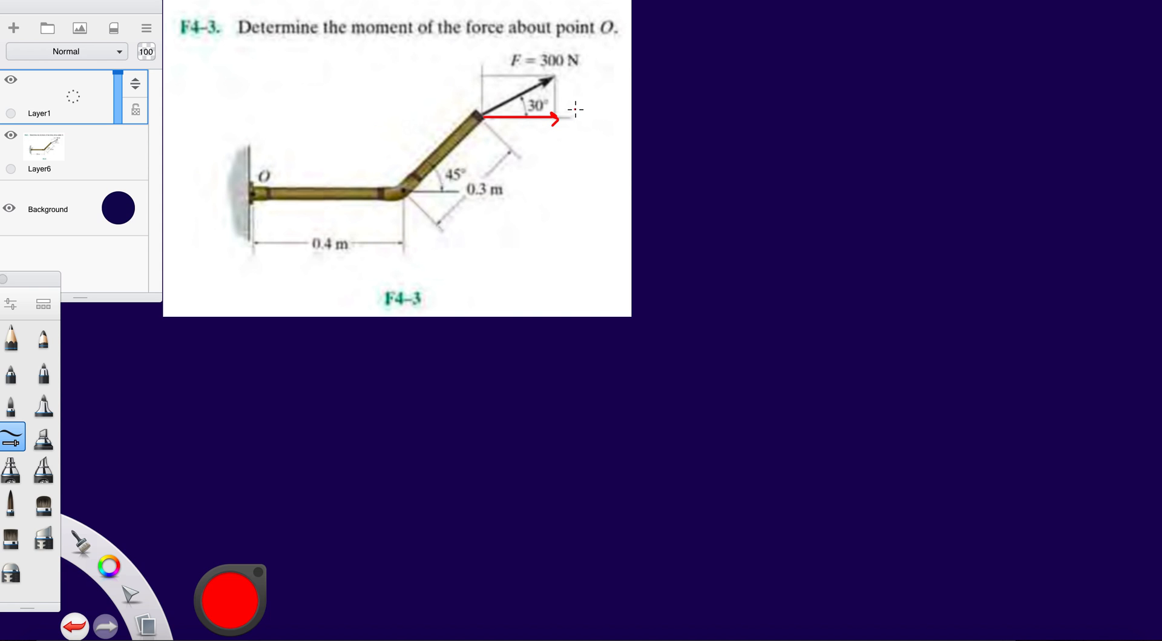
{"action": "left_click_drag", "start_coordinate": [570, 118], "coordinate": [594, 115]}
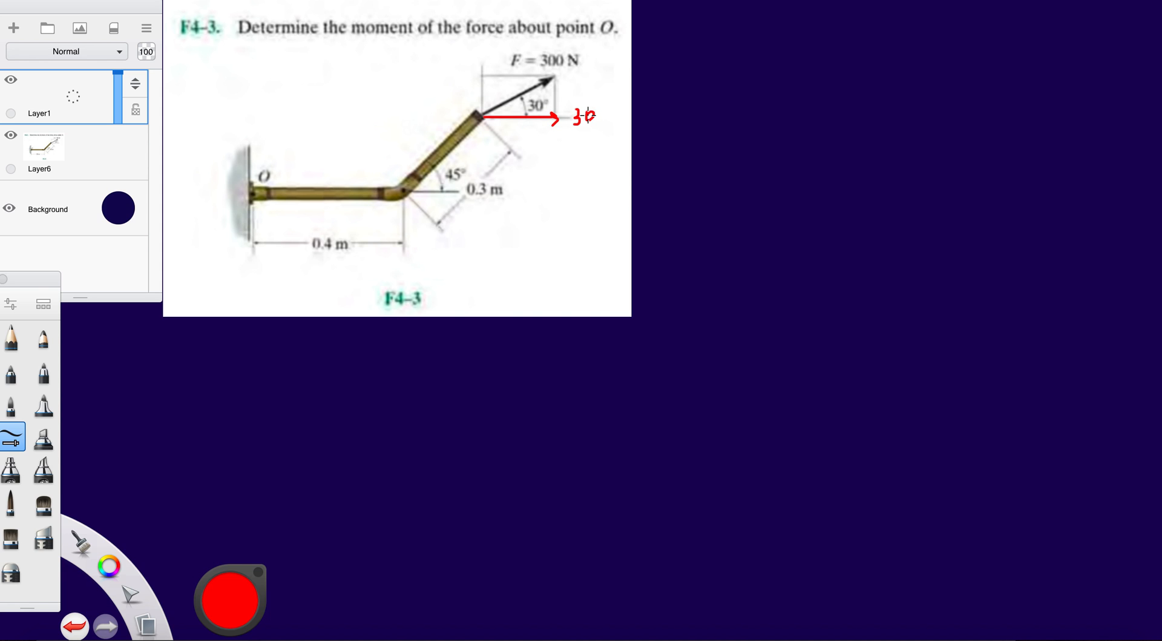
{"action": "type", "text": "00"}
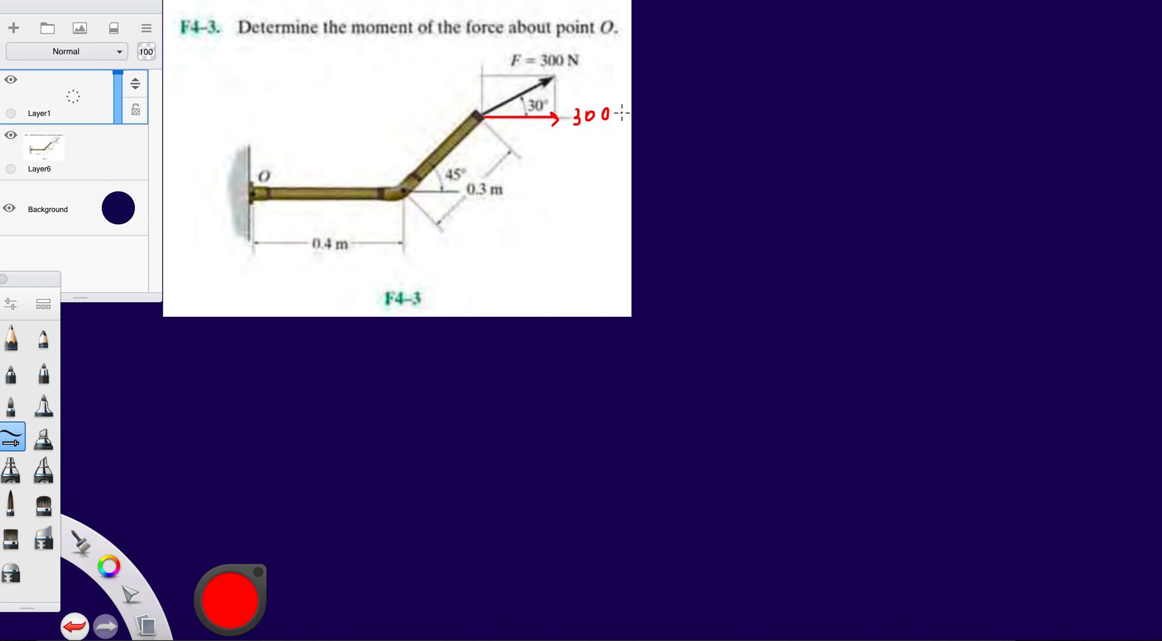
{"action": "type", "text": "cos 30"}
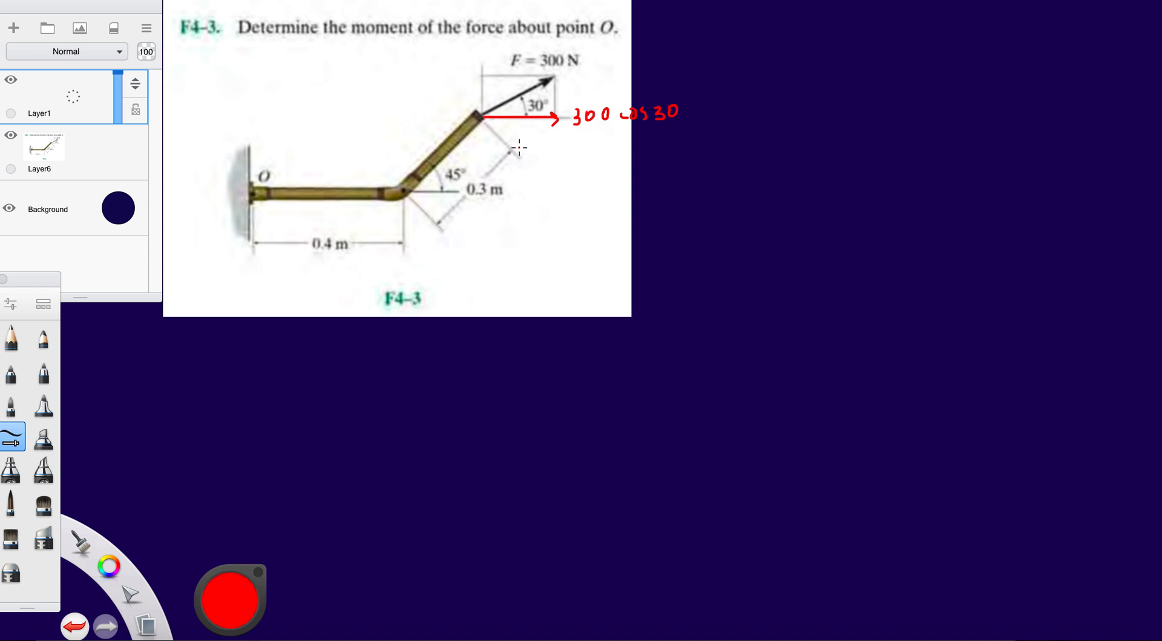
{"action": "mouse_move", "coordinate": [483, 116]}
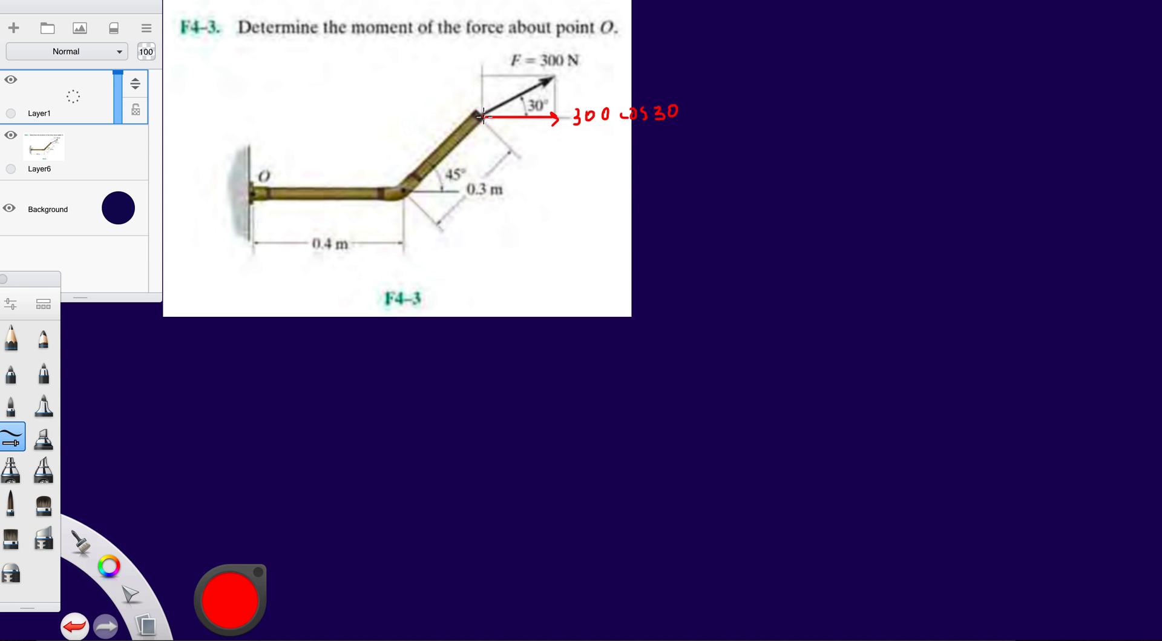
Draw the red vertical component arrow upward and label it 300 sin30
{"action": "left_click_drag", "start_coordinate": [481, 119], "coordinate": [477, 78]}
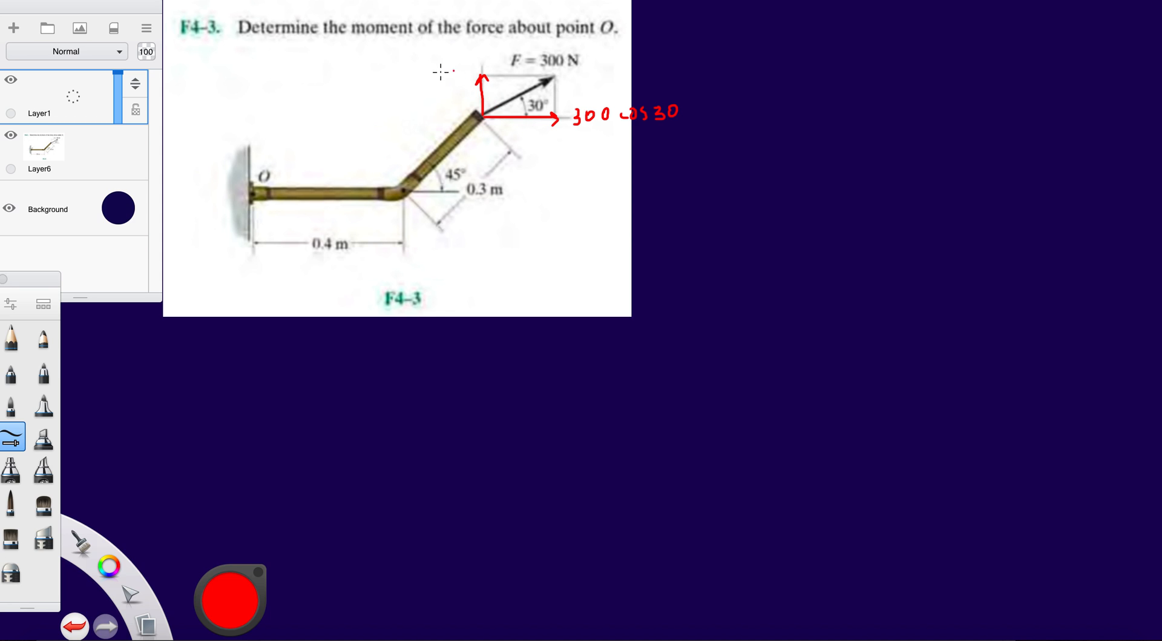
{"action": "type", "text": "3"}
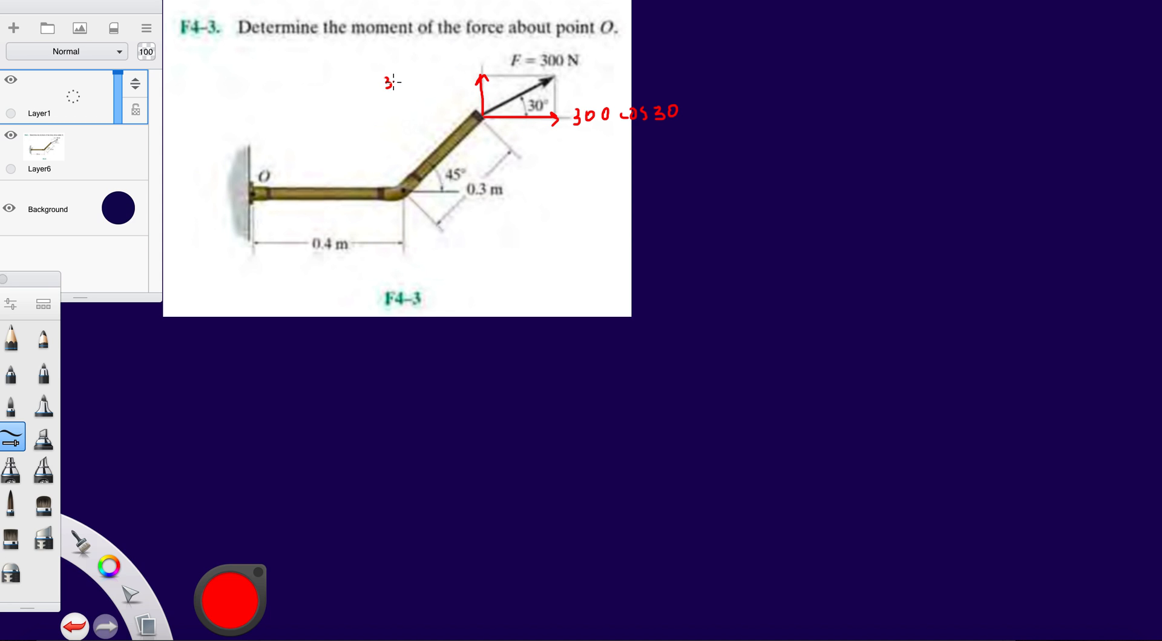
{"action": "type", "text": "00 sin"}
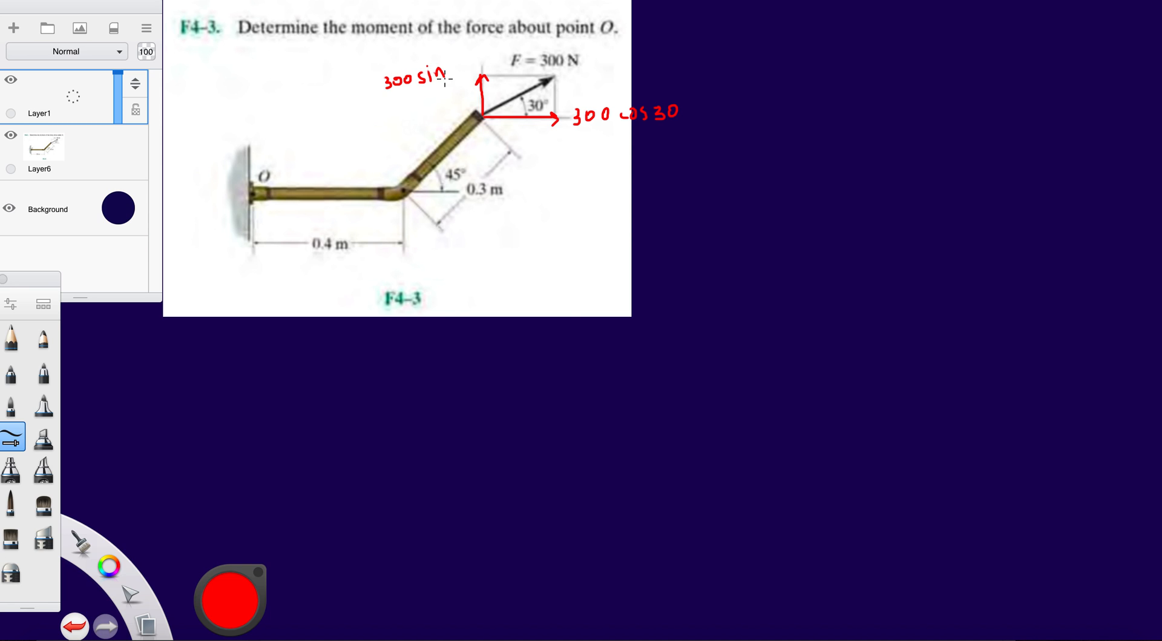
{"action": "type", "text": "30"}
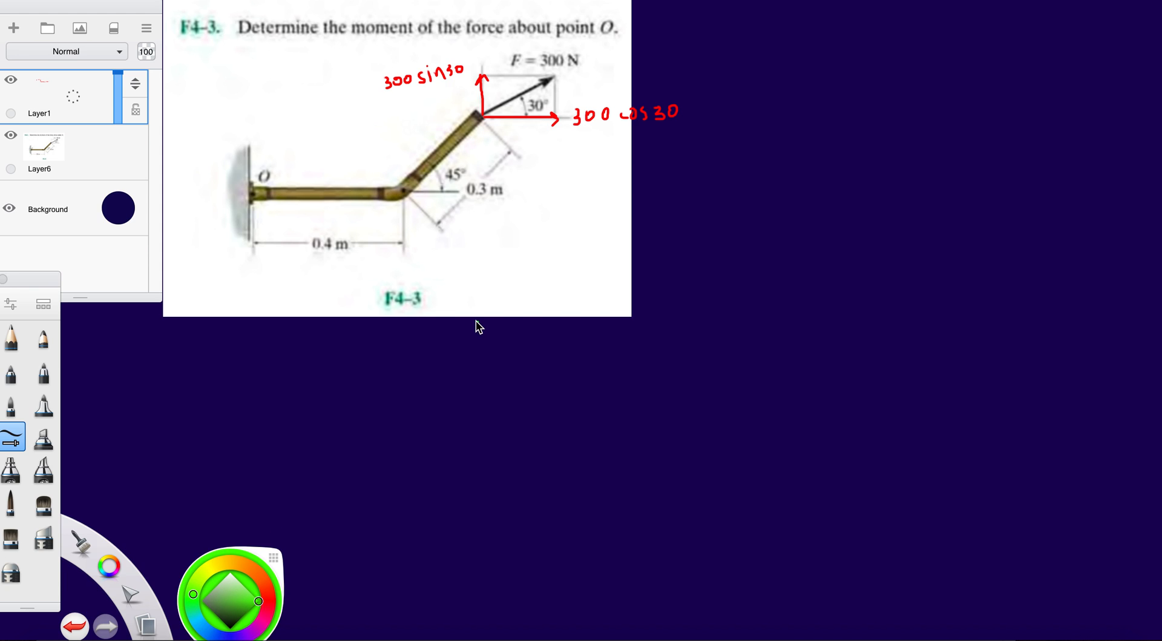
Switch the drawing colour to green from the colour puck
{"action": "left_click", "coordinate": [230, 589]}
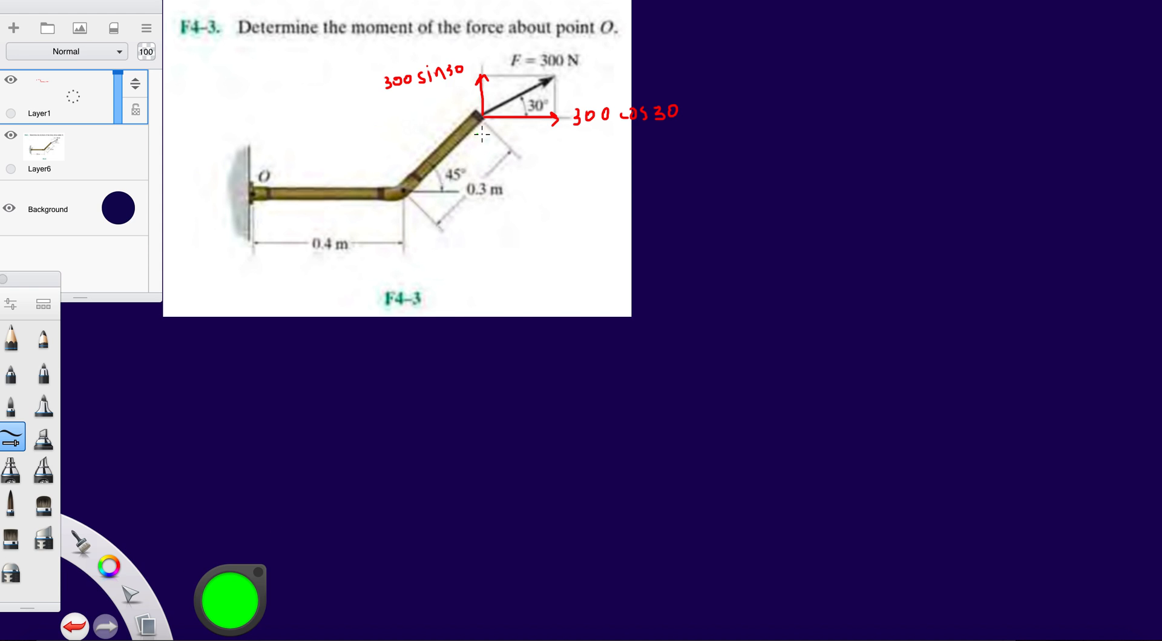
{"action": "mouse_move", "coordinate": [411, 229]}
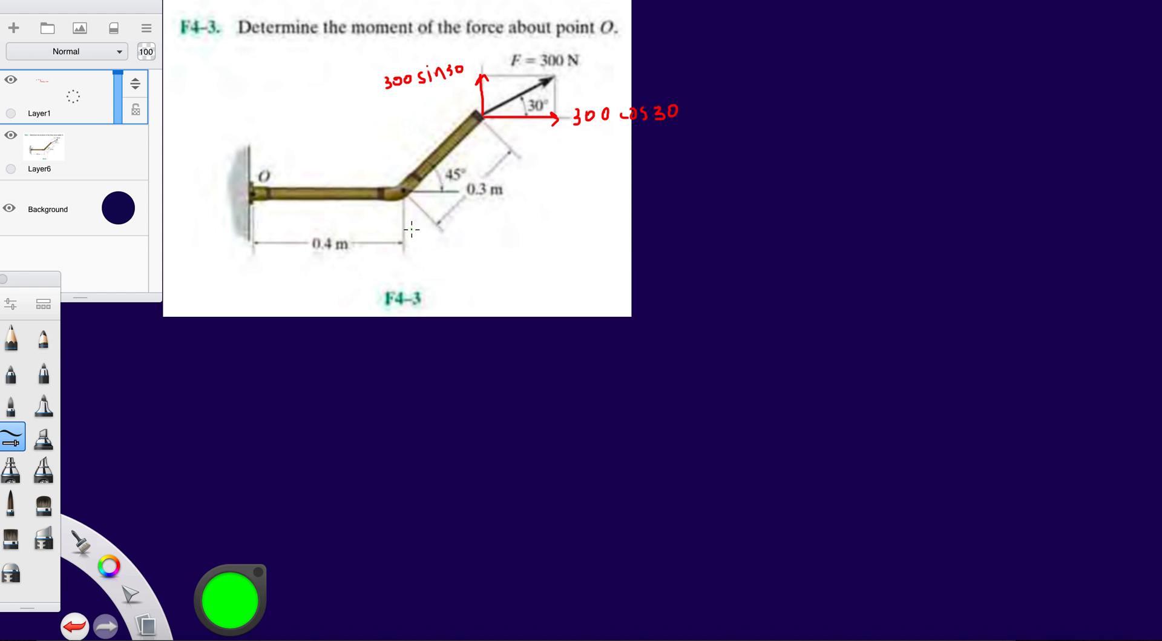
{"action": "mouse_move", "coordinate": [458, 145]}
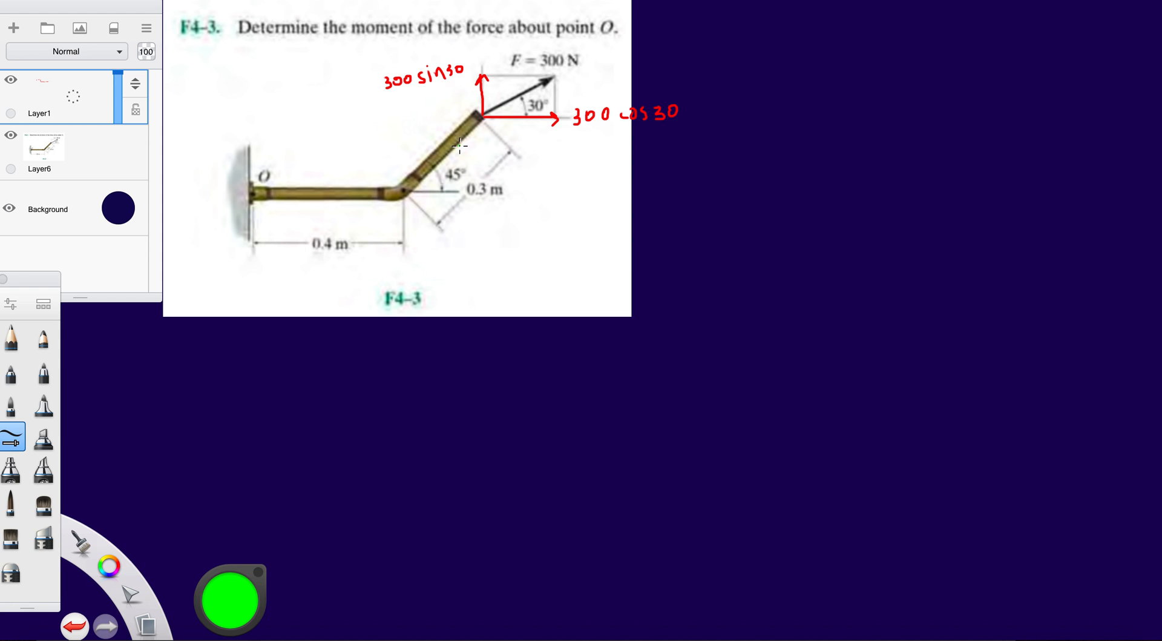
{"action": "mouse_move", "coordinate": [524, 143]}
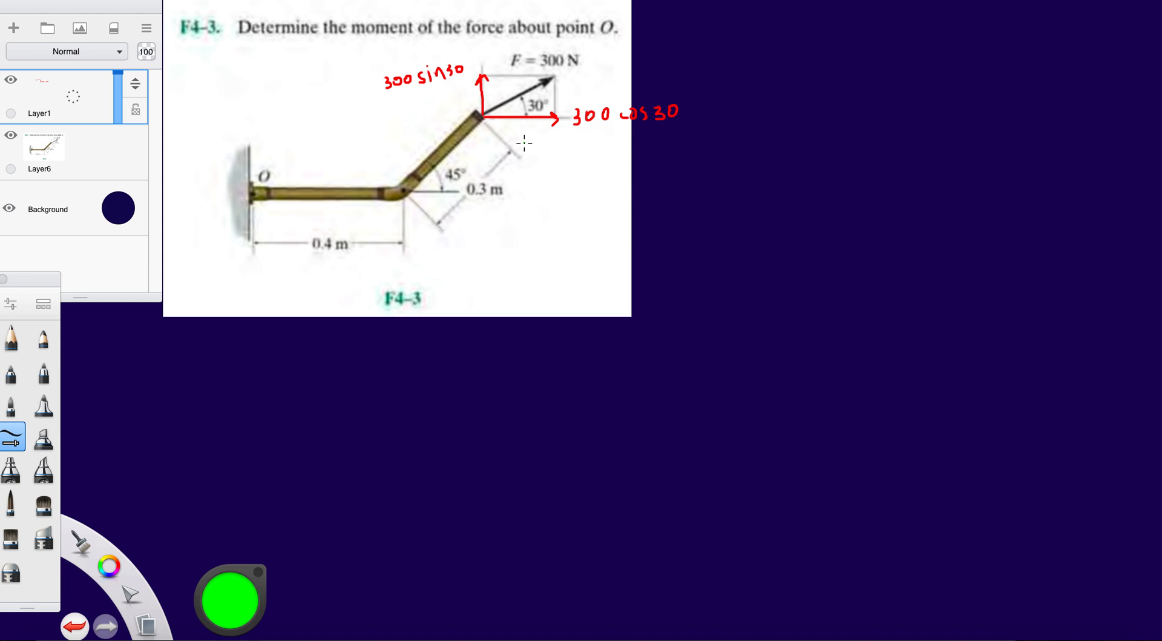
{"action": "mouse_move", "coordinate": [499, 116]}
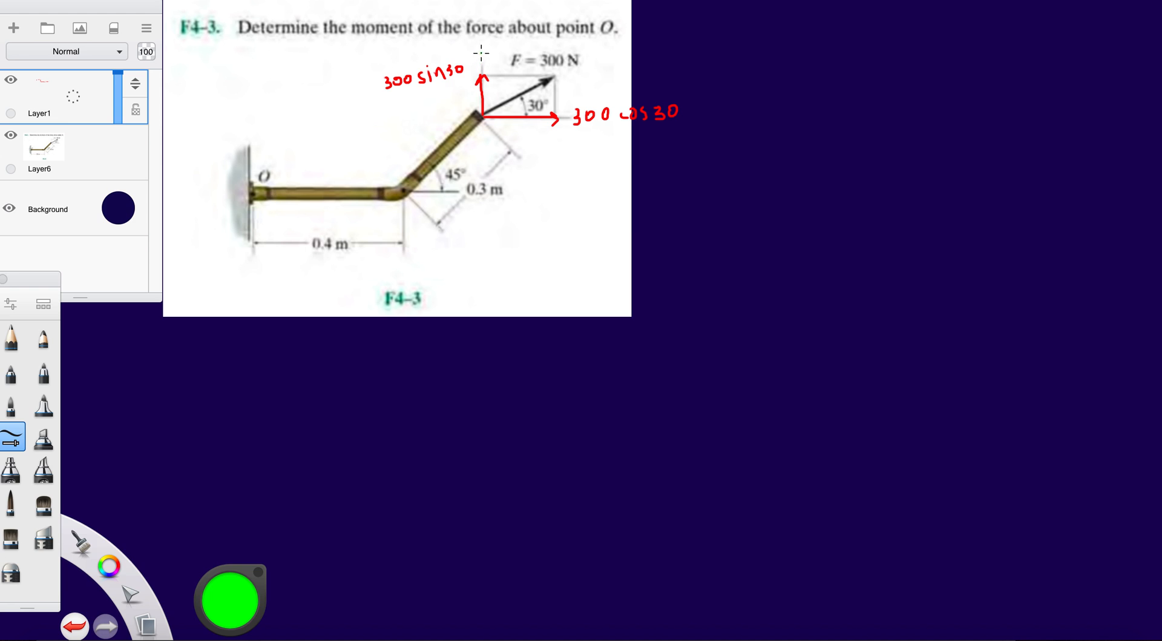
{"action": "mouse_move", "coordinate": [478, 88]}
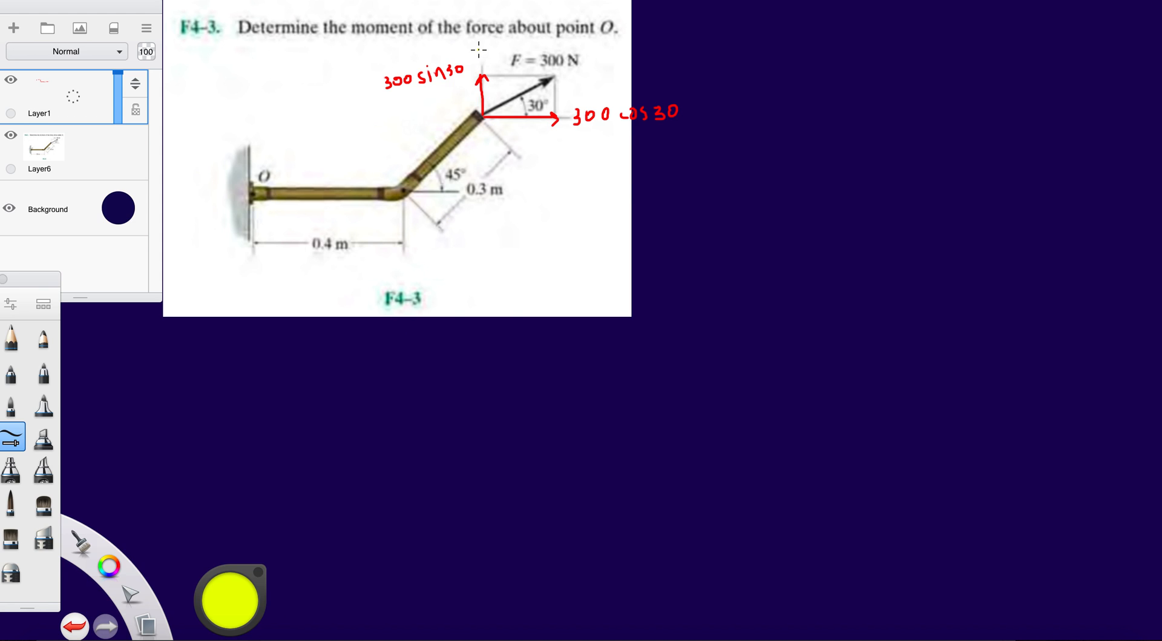
{"action": "mouse_move", "coordinate": [528, 121]}
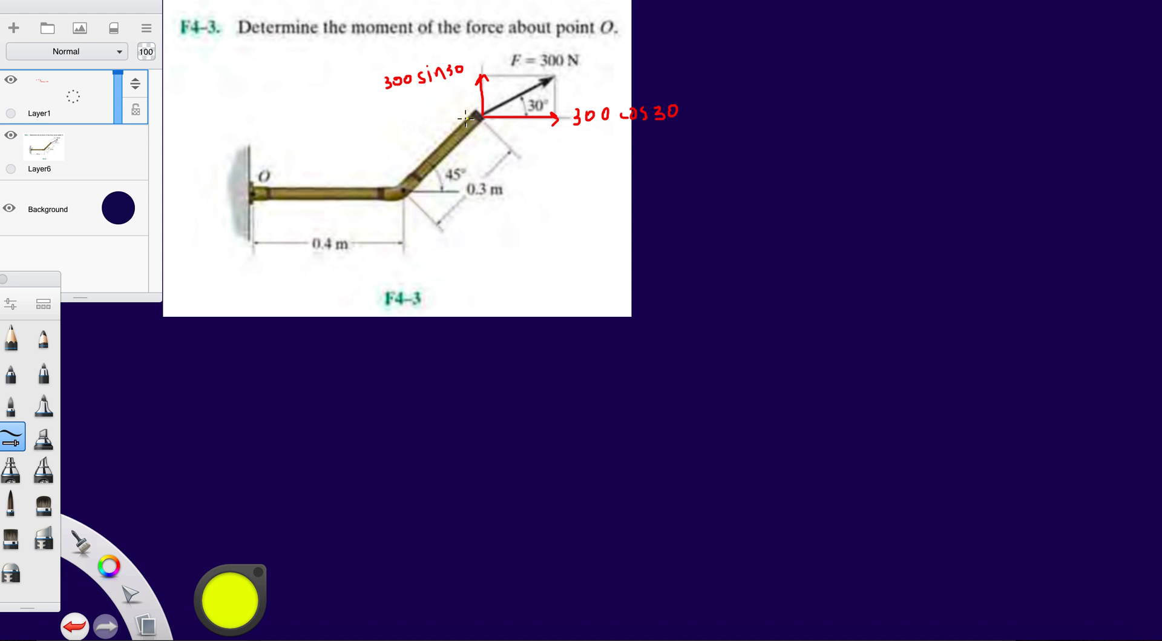
{"action": "mouse_move", "coordinate": [263, 118]}
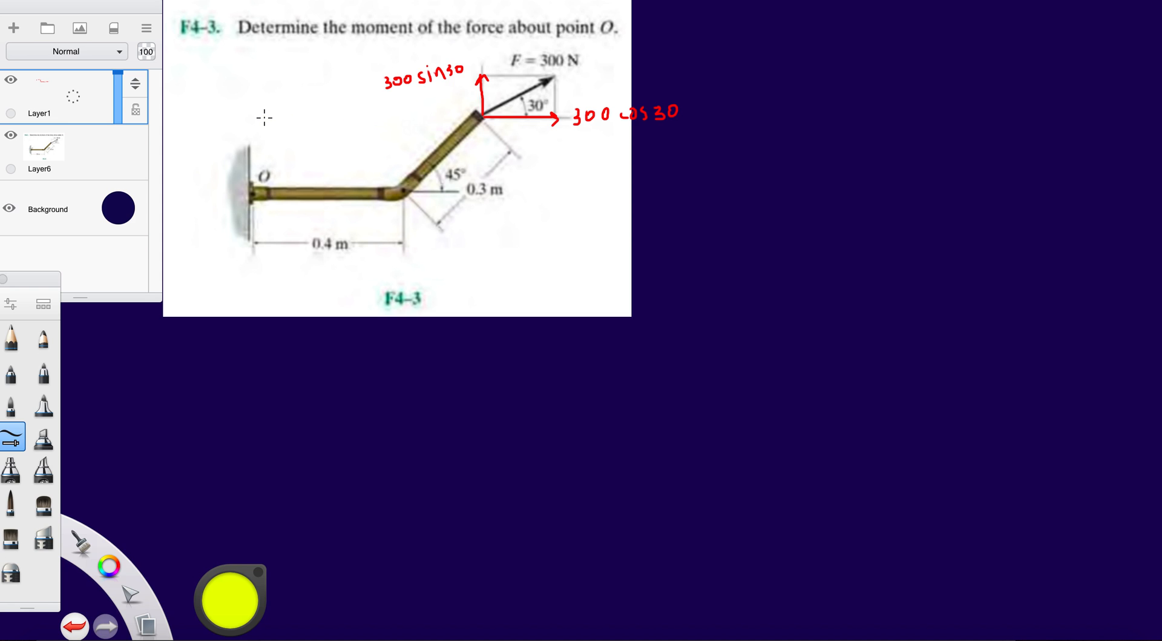
Draw a green dashed horizontal line through the force's tail, past the 300 cos 30 label
{"action": "left_click_drag", "start_coordinate": [265, 118], "coordinate": [297, 118]}
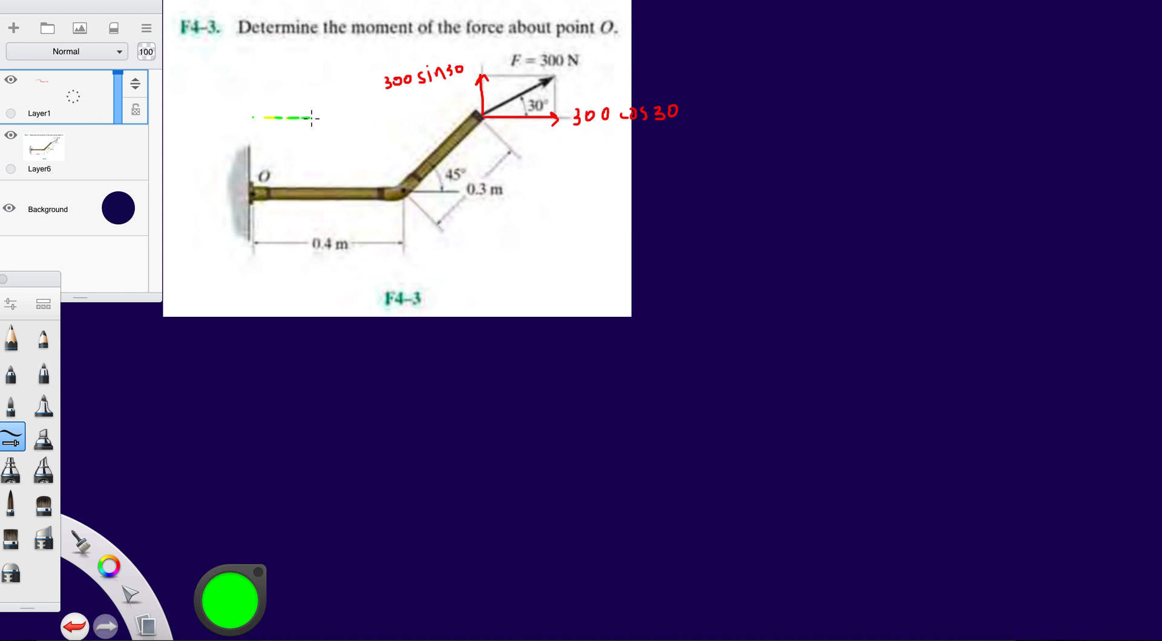
{"action": "left_click_drag", "start_coordinate": [315, 117], "coordinate": [415, 117]}
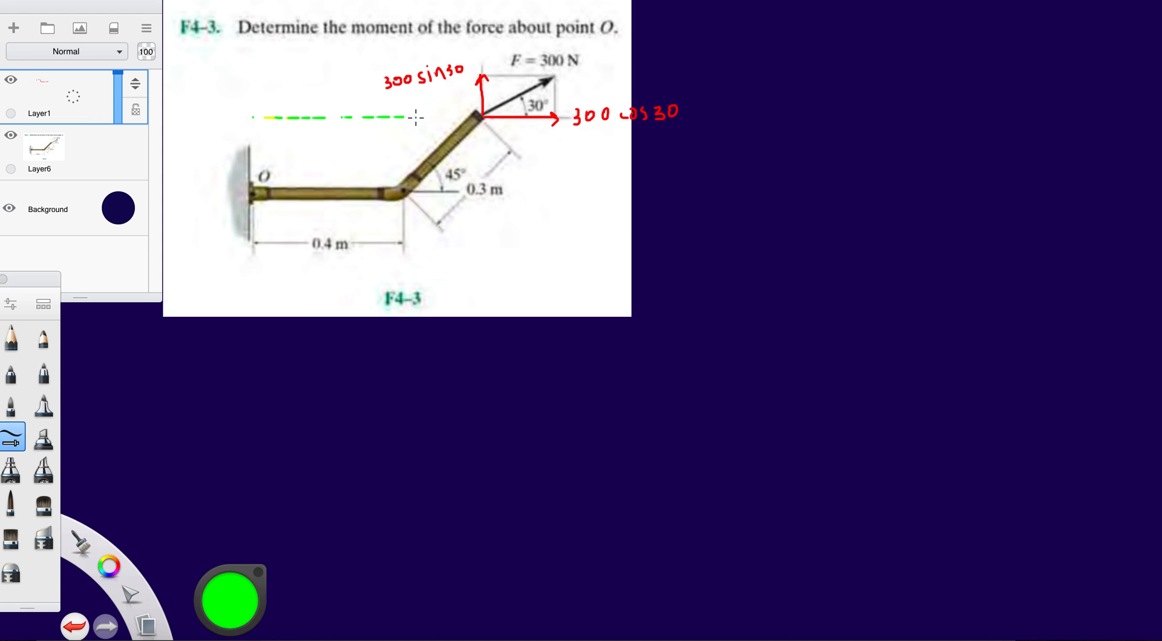
{"action": "left_click_drag", "start_coordinate": [419, 117], "coordinate": [563, 118]}
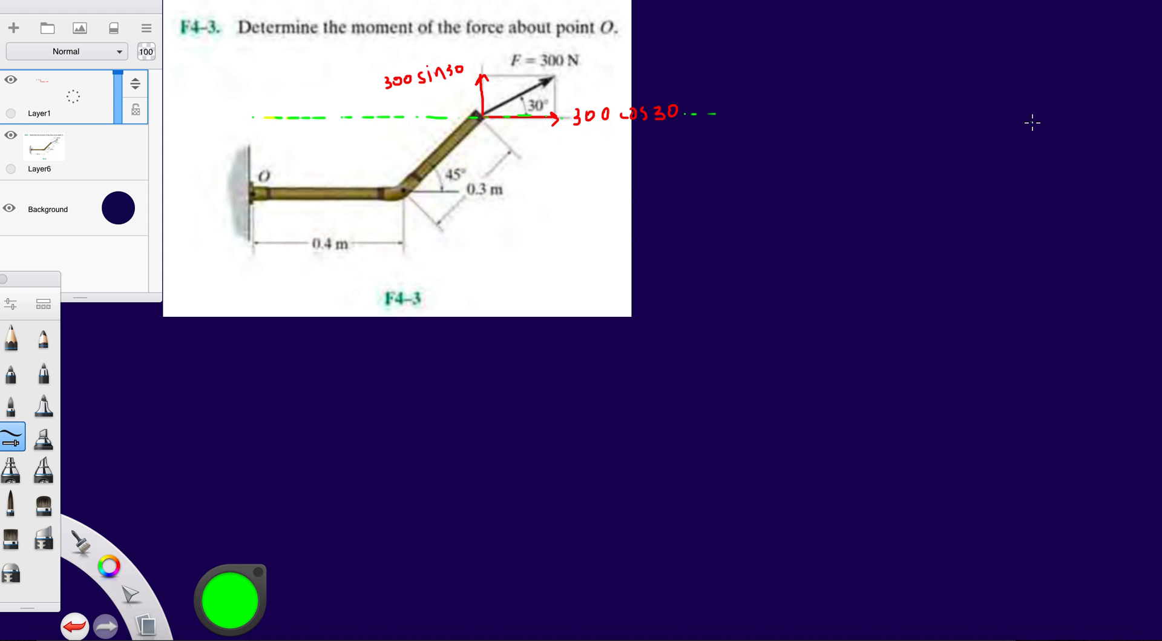
{"action": "mouse_move", "coordinate": [480, 47]}
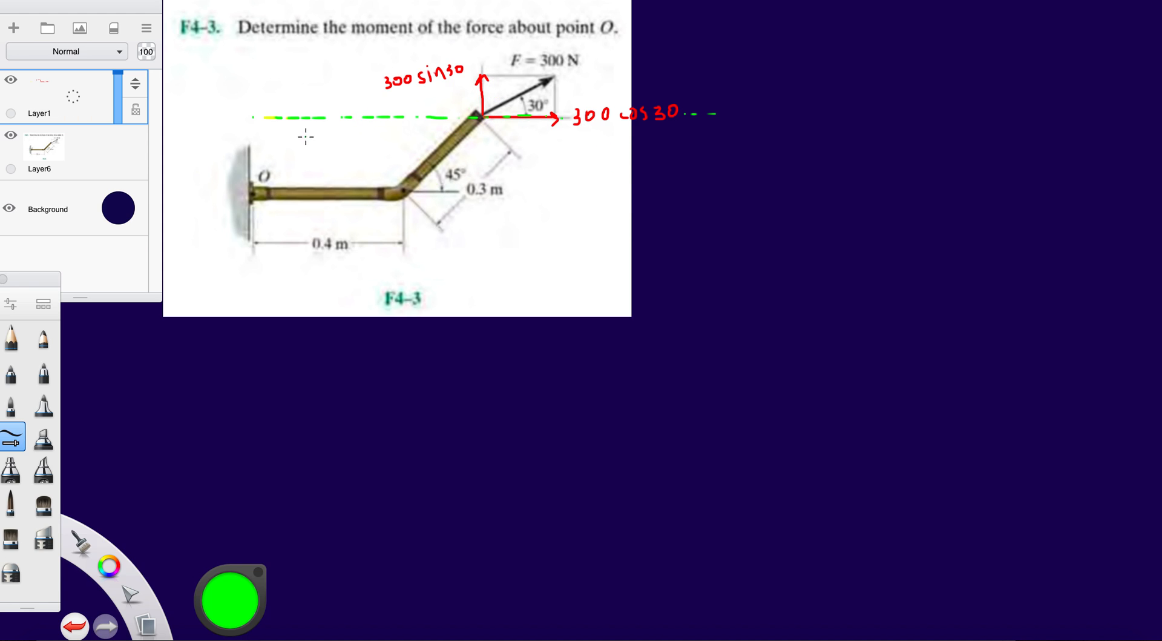
{"action": "mouse_move", "coordinate": [288, 121]}
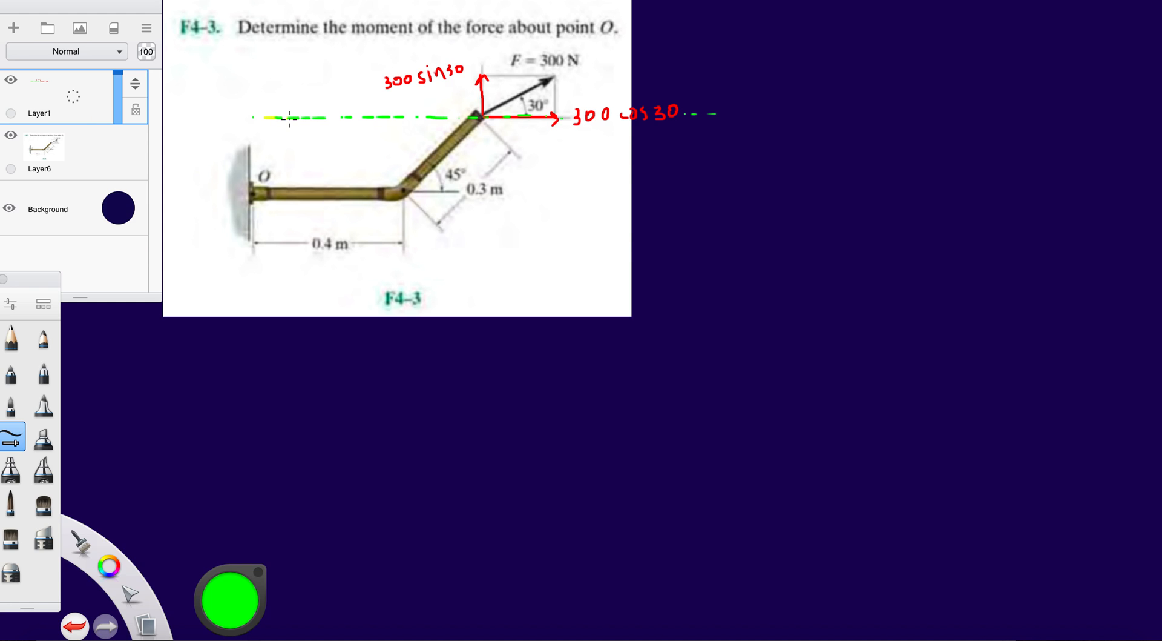
{"action": "mouse_move", "coordinate": [255, 191]}
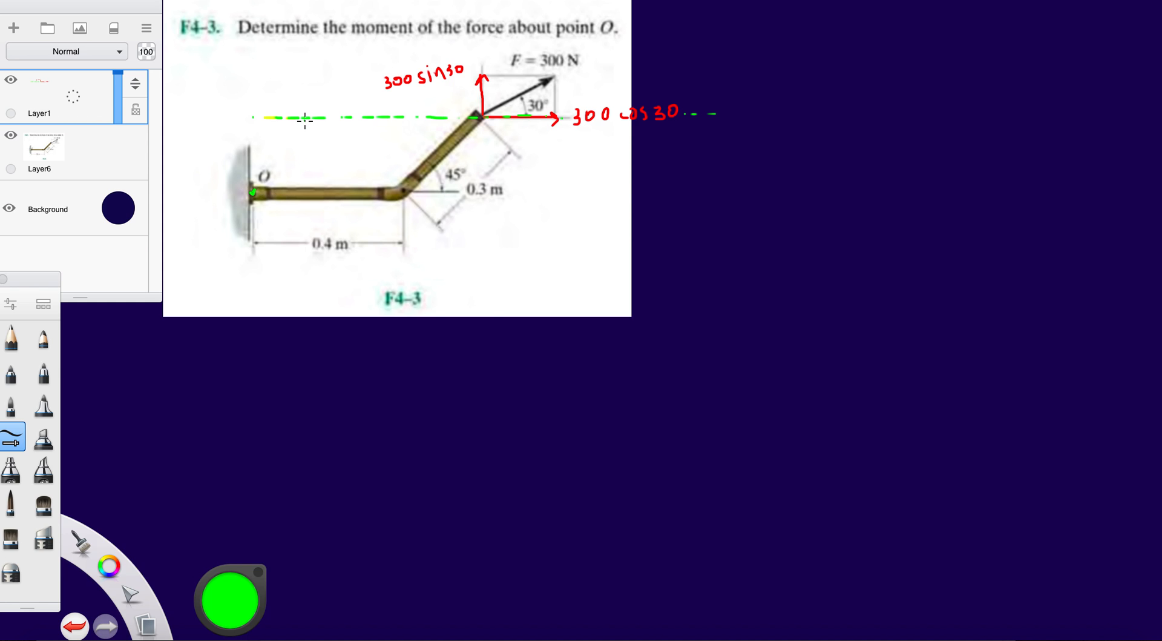
Draw a green vertical moment-arm arrow from the bar up to the dashed line
{"action": "left_click_drag", "start_coordinate": [310, 157], "coordinate": [310, 117]}
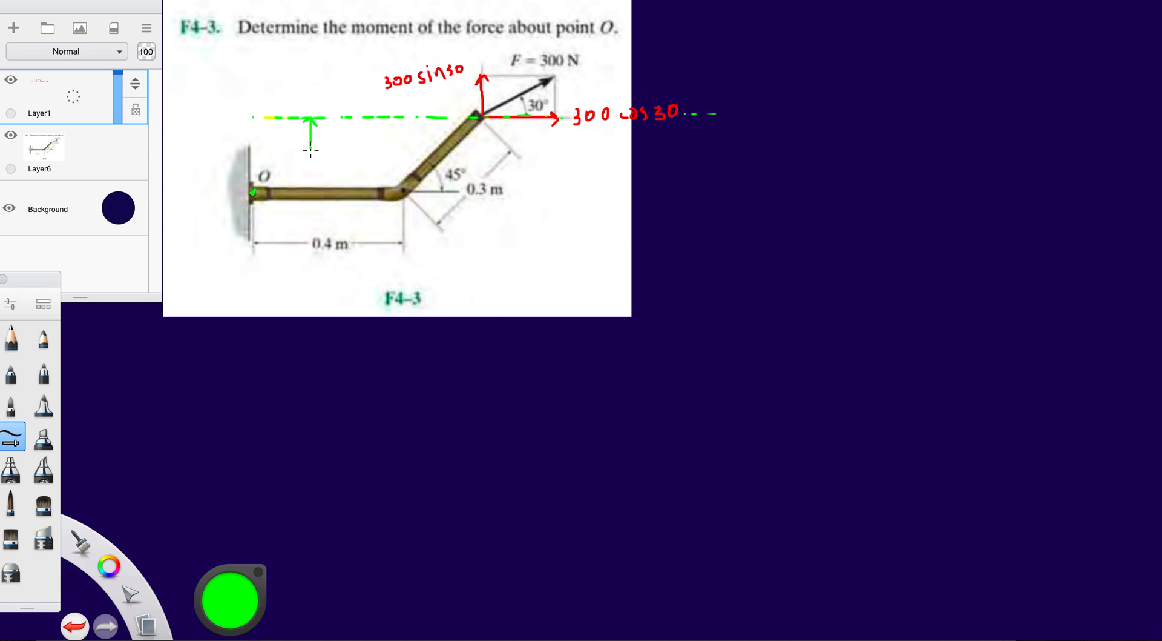
{"action": "left_click_drag", "start_coordinate": [310, 147], "coordinate": [311, 194]}
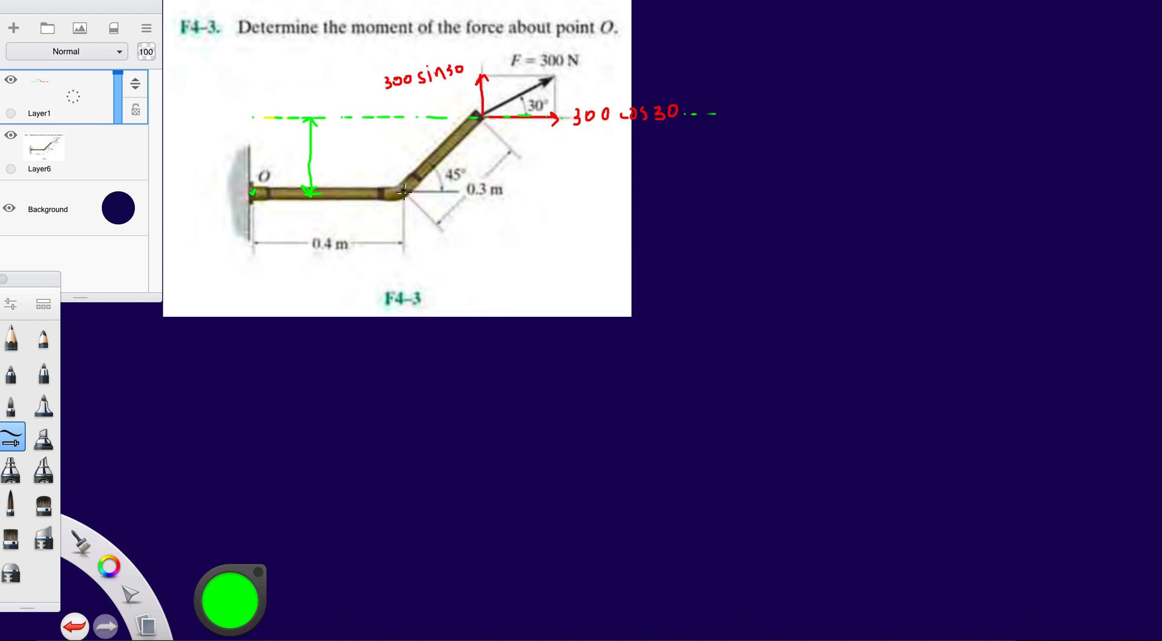
Draw the right triangle under the 0.3 m segment with a curved leader arrow
{"action": "left_click_drag", "start_coordinate": [405, 194], "coordinate": [482, 193]}
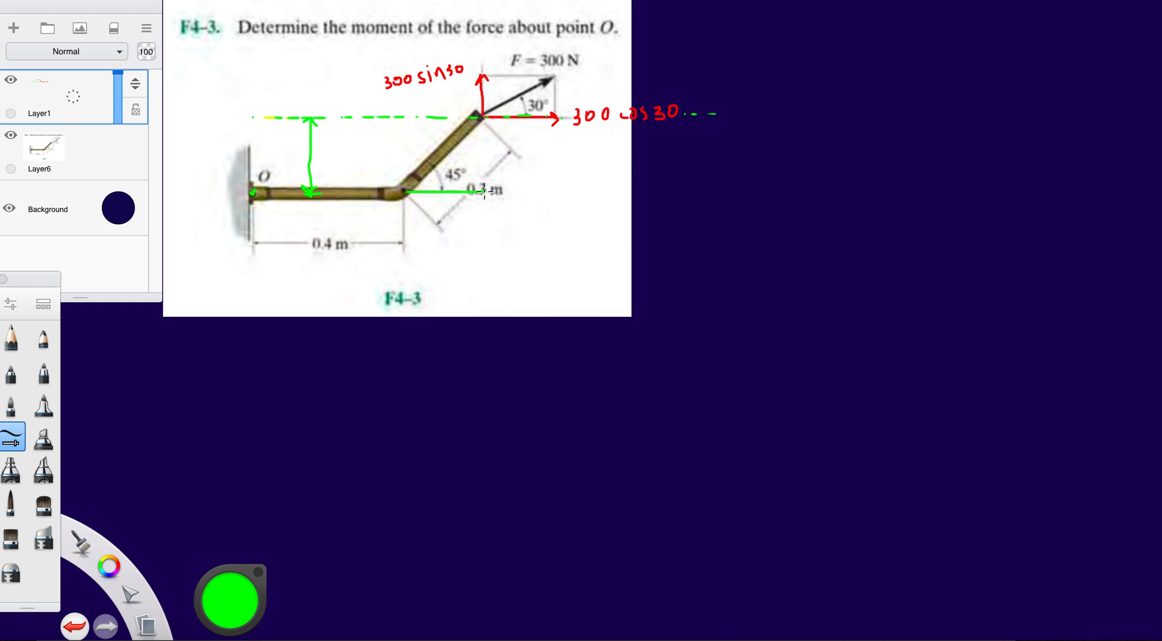
{"action": "left_click_drag", "start_coordinate": [480, 127], "coordinate": [481, 191]}
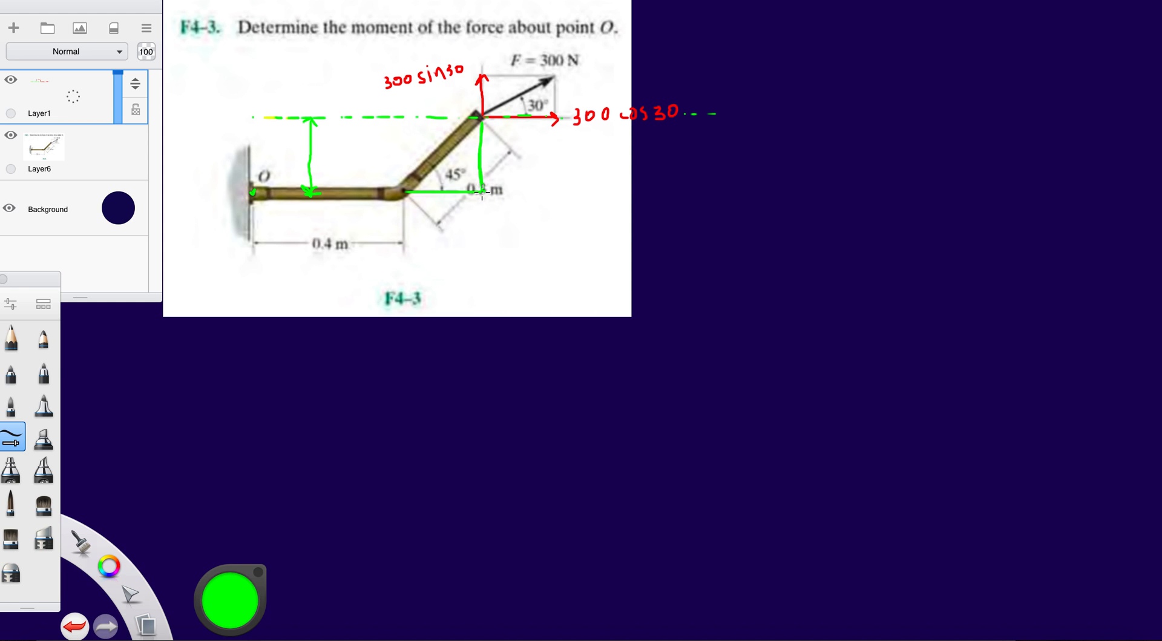
{"action": "left_click_drag", "start_coordinate": [485, 164], "coordinate": [580, 189]}
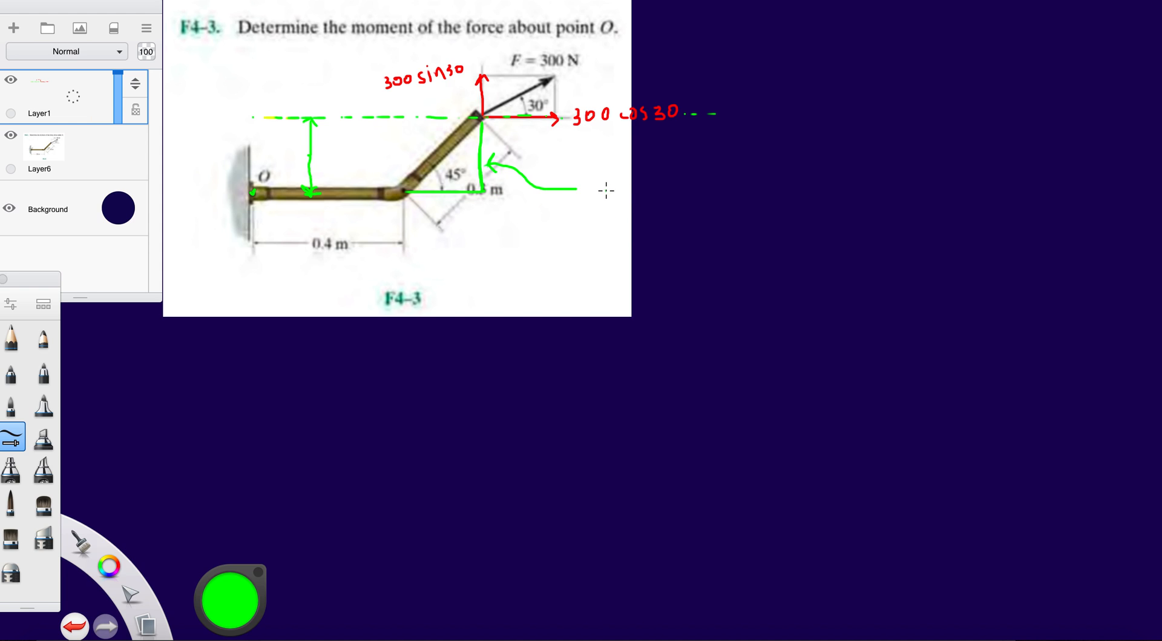
Label the triangle's vertical side 0,3 sin 45 and point an arrow at its horizontal side
{"action": "left_click_drag", "start_coordinate": [604, 196], "coordinate": [604, 186]}
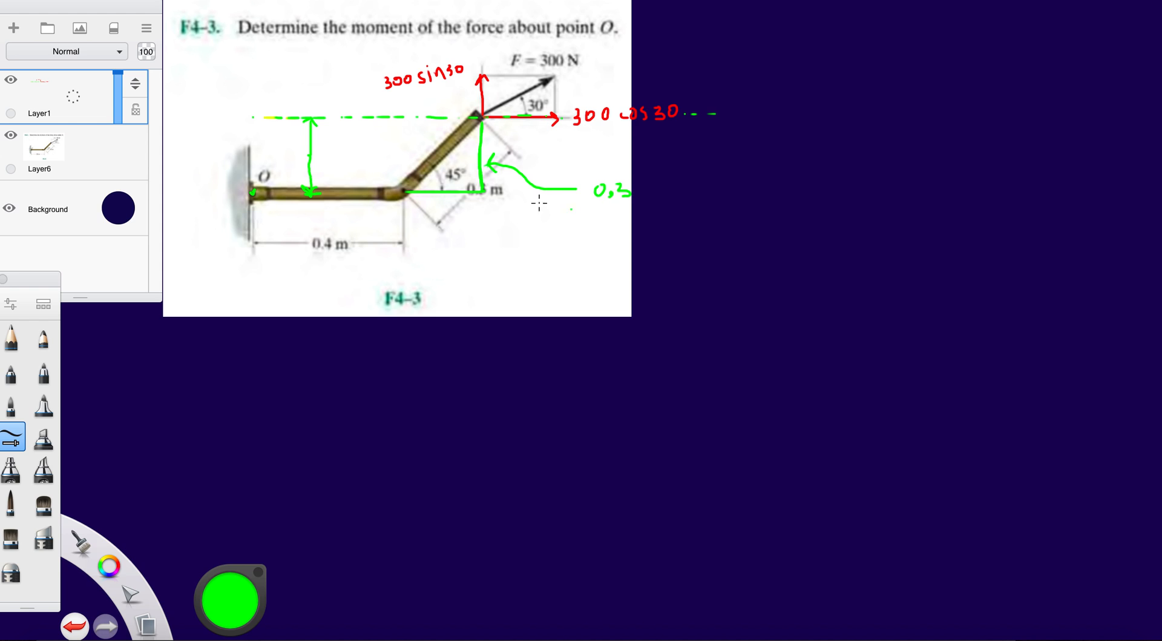
{"action": "mouse_move", "coordinate": [438, 175]}
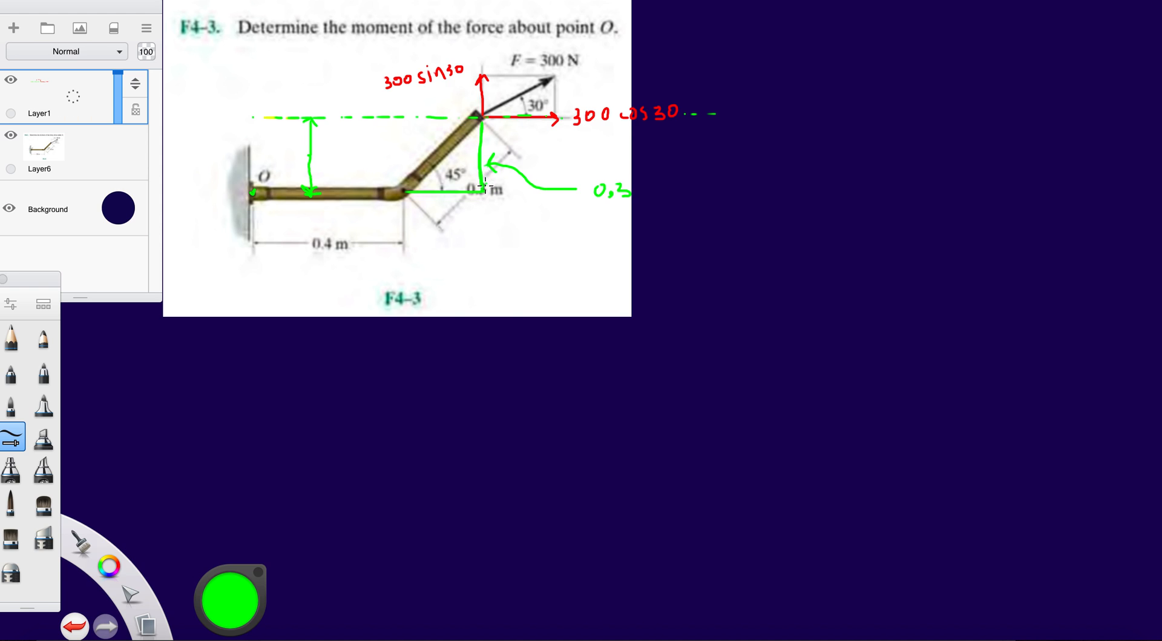
{"action": "mouse_move", "coordinate": [642, 185]}
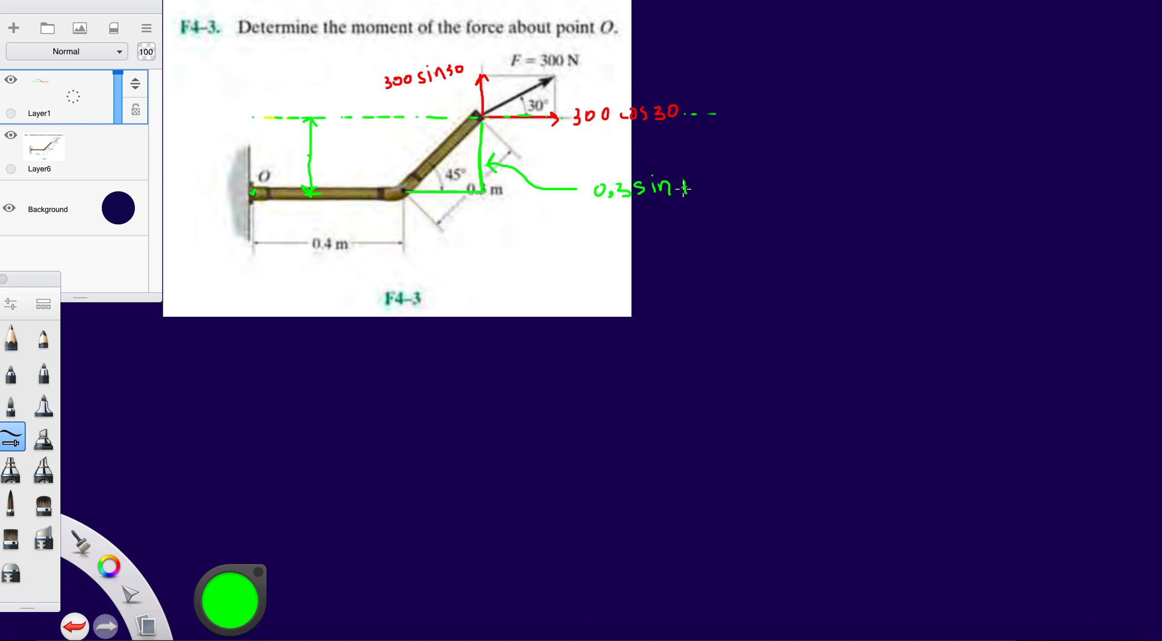
{"action": "type", "text": "45"}
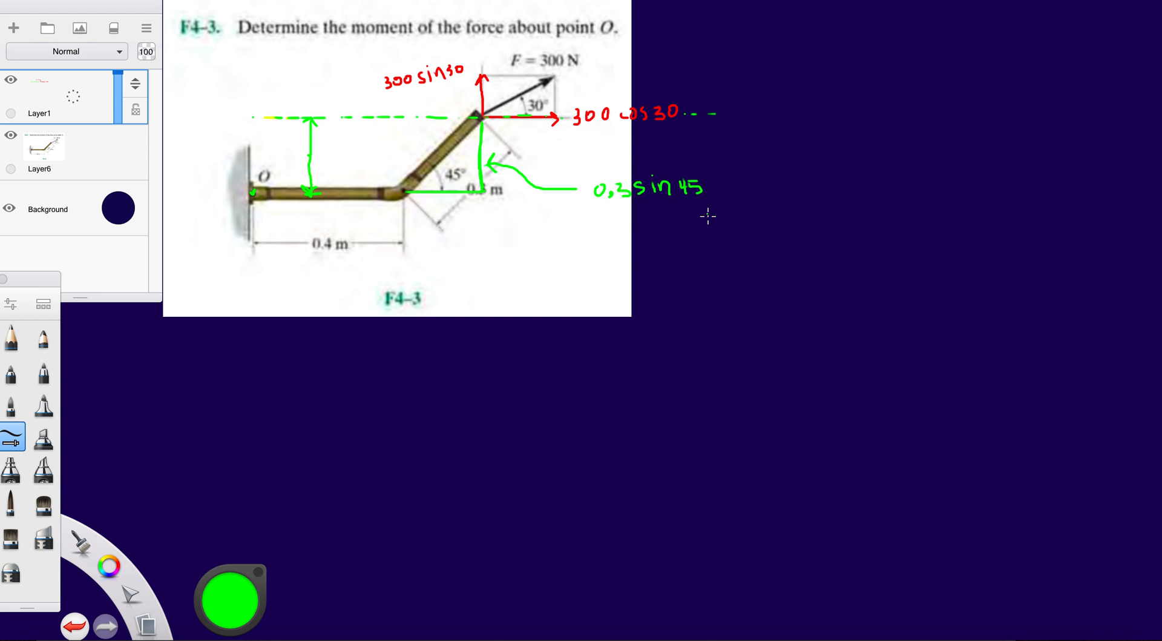
{"action": "mouse_move", "coordinate": [418, 207]}
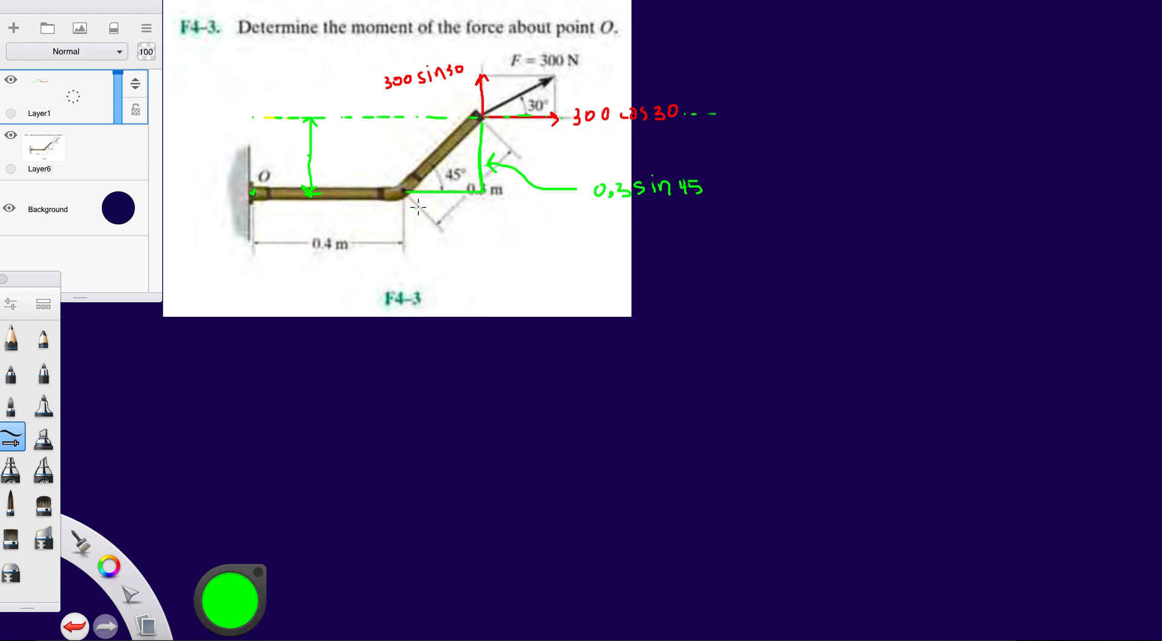
{"action": "left_click_drag", "start_coordinate": [420, 206], "coordinate": [457, 226]}
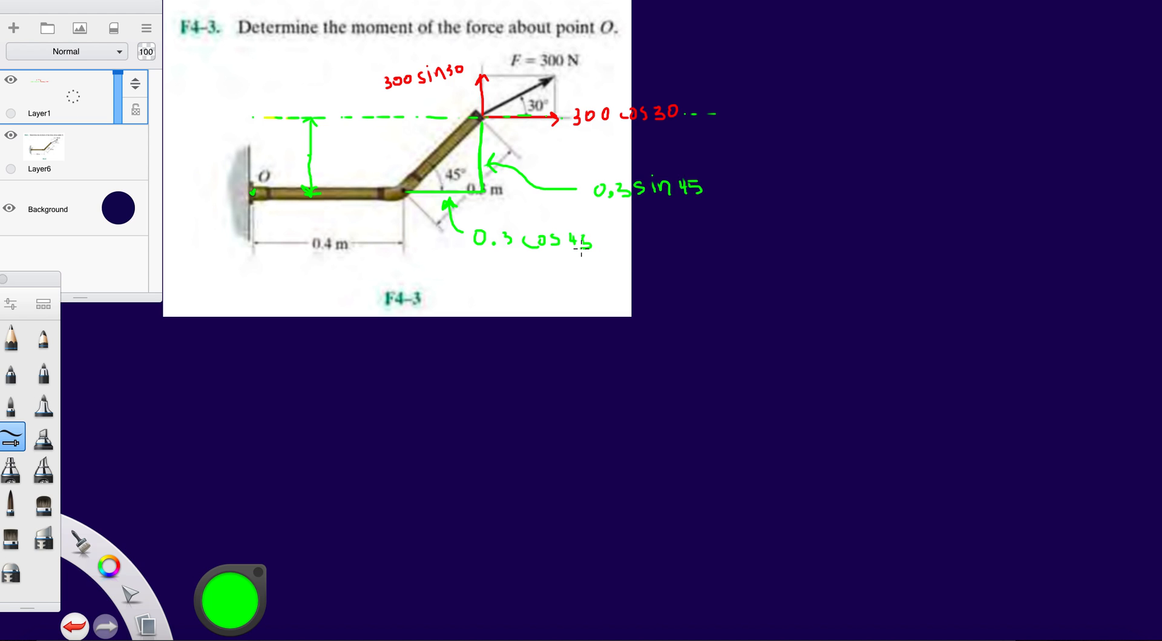
{"action": "mouse_move", "coordinate": [465, 443]}
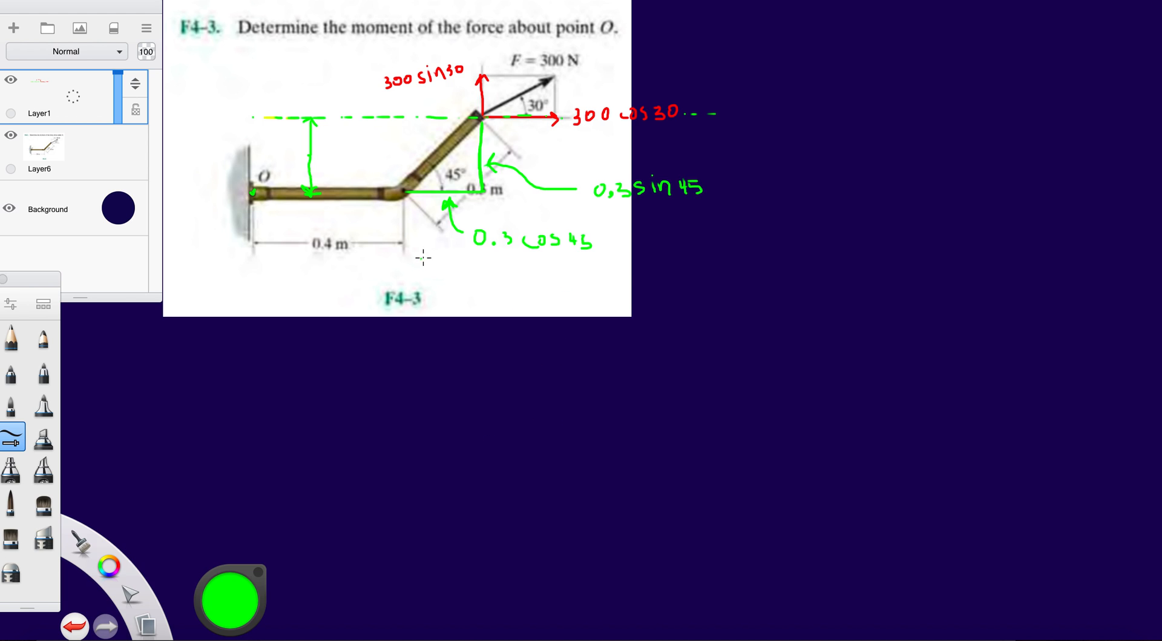
{"action": "mouse_move", "coordinate": [489, 122]}
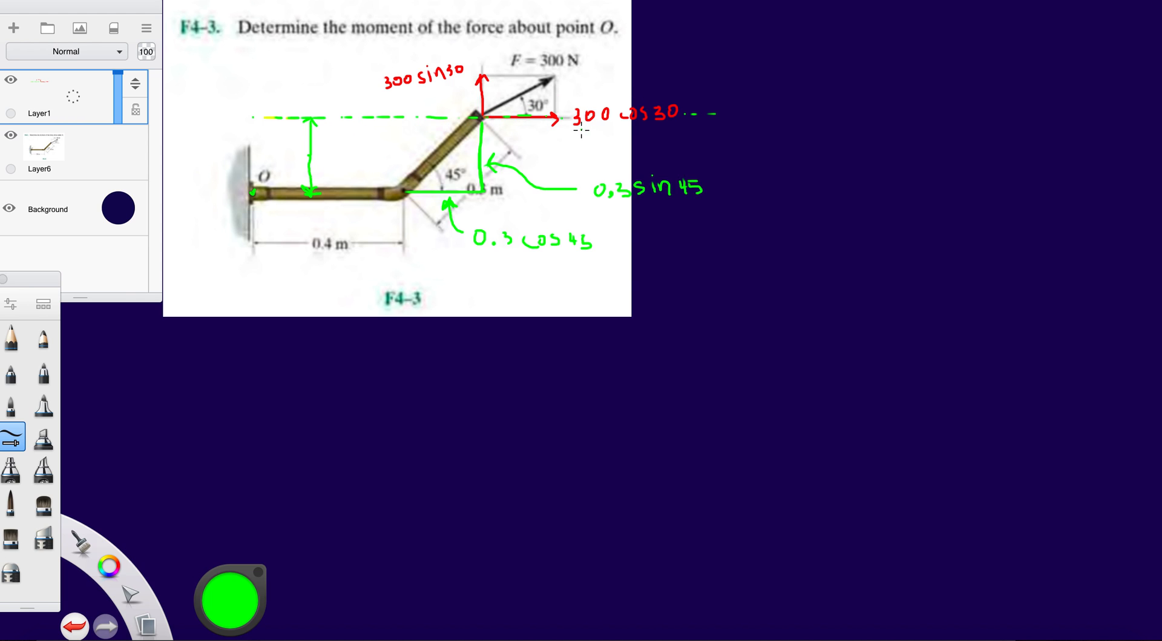
Underline 300 cos 30 in green and draw the blue dimension from the wall to the force line
{"action": "left_click_drag", "start_coordinate": [582, 132], "coordinate": [674, 132]}
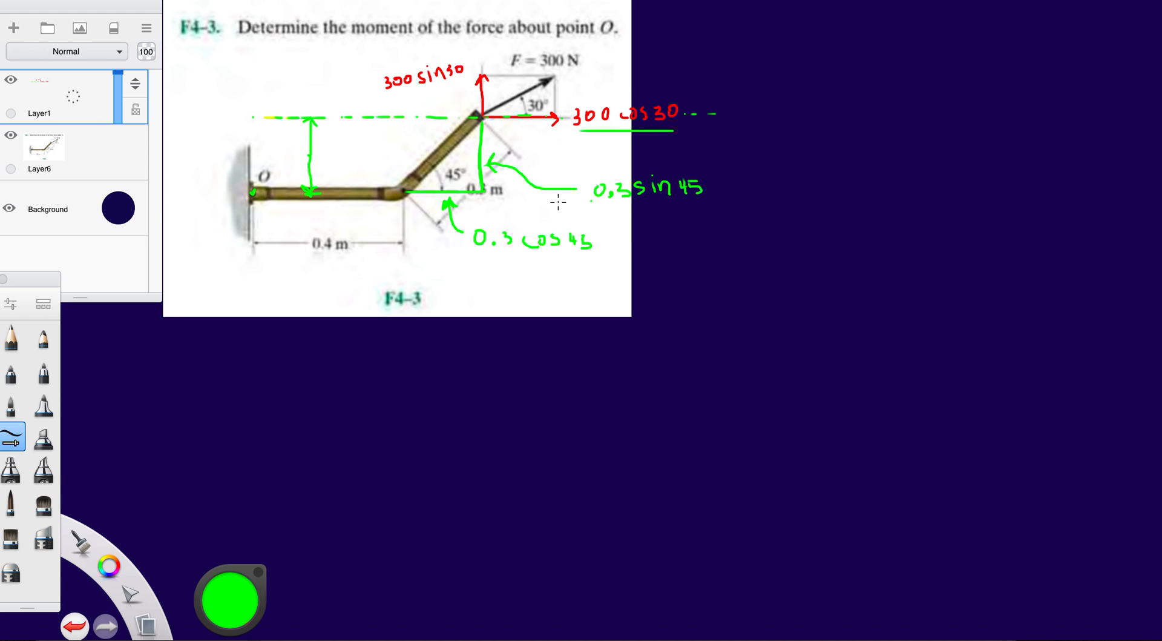
{"action": "mouse_move", "coordinate": [625, 207]}
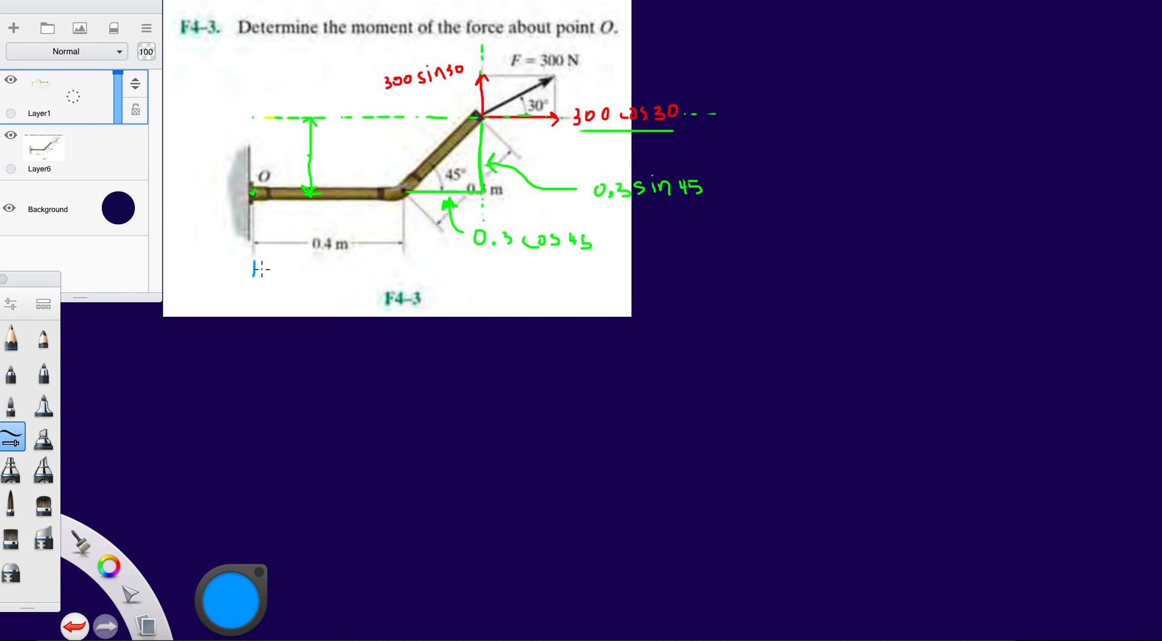
{"action": "left_click_drag", "start_coordinate": [254, 268], "coordinate": [488, 265]}
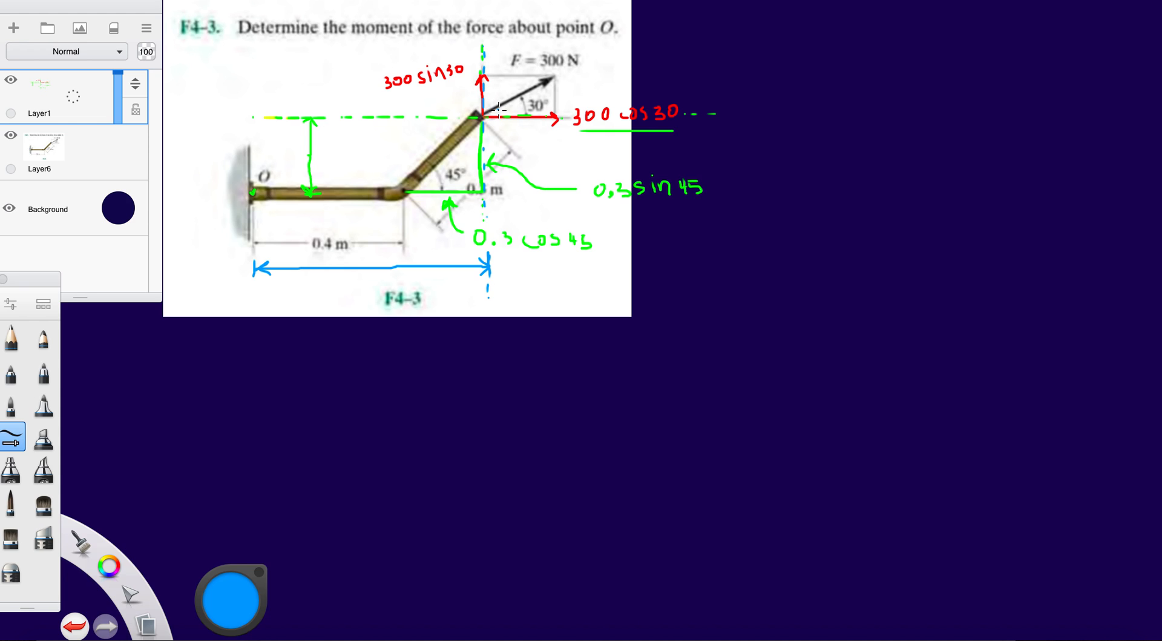
{"action": "mouse_move", "coordinate": [341, 245]}
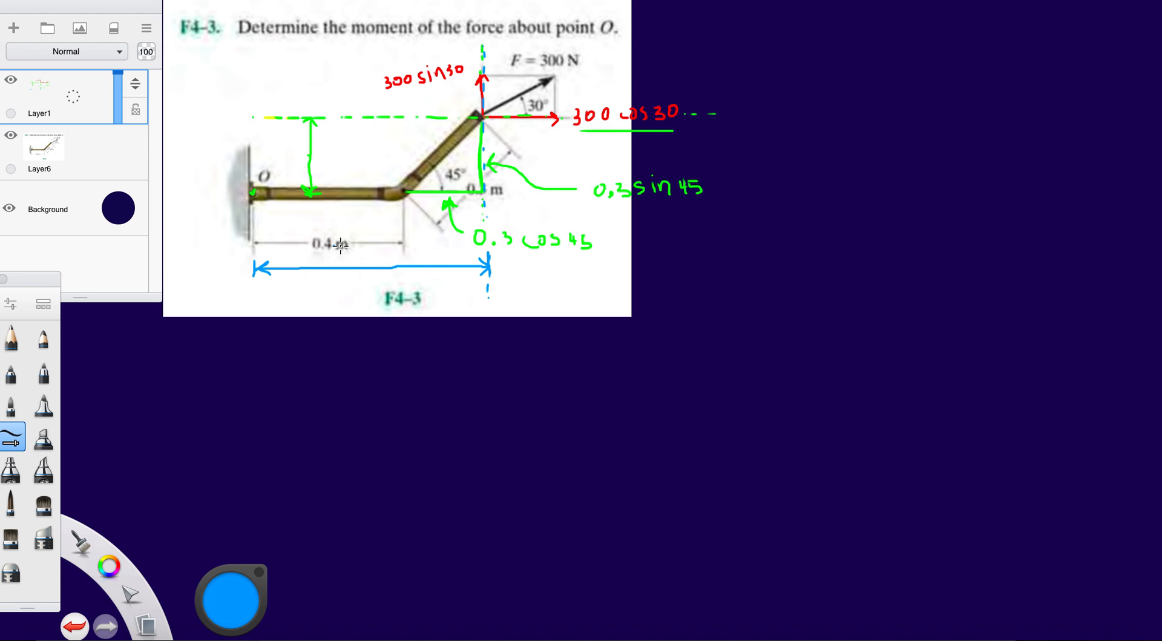
{"action": "mouse_move", "coordinate": [326, 305]}
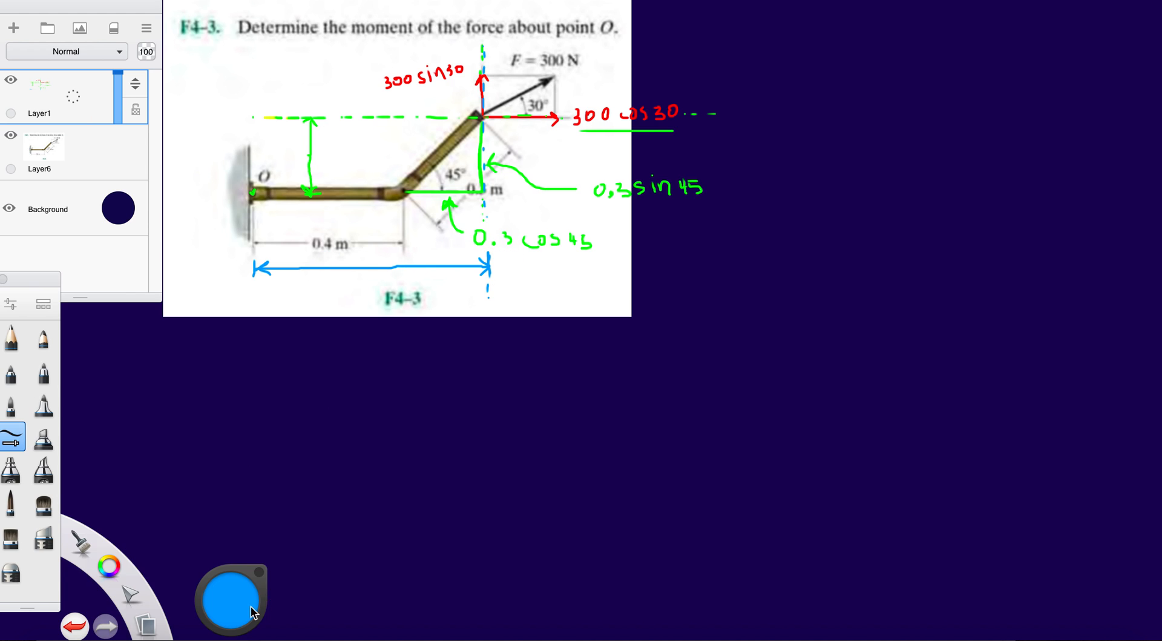
In red, write Mo = 300cos30(0.3sin45) below the diagram
{"action": "left_click", "coordinate": [230, 597]}
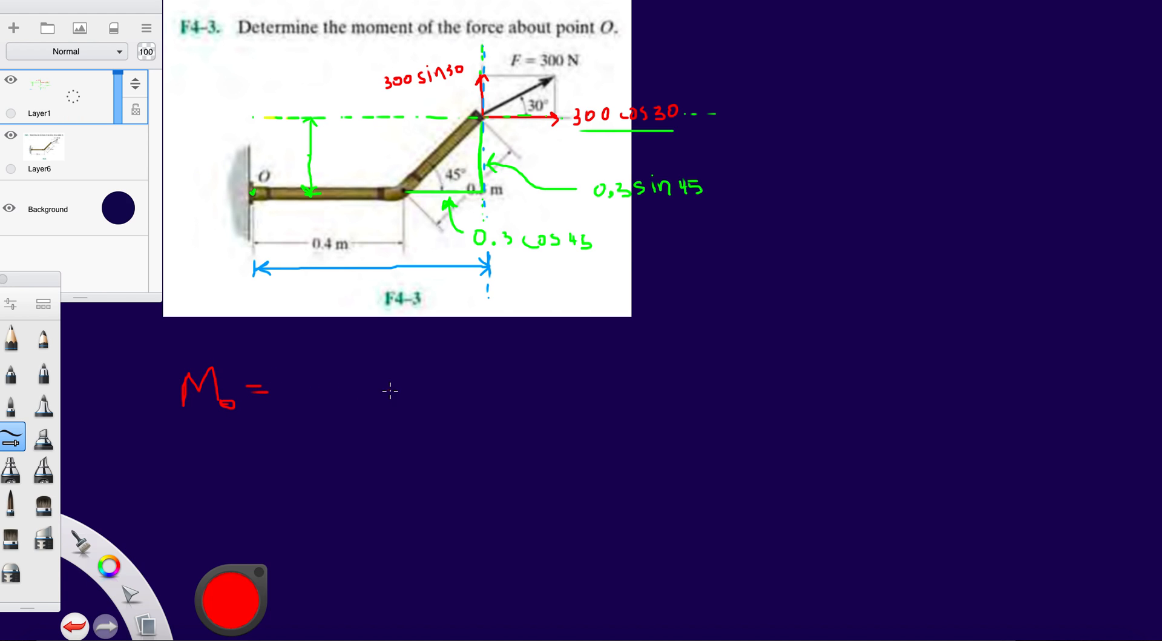
{"action": "mouse_move", "coordinate": [331, 385]}
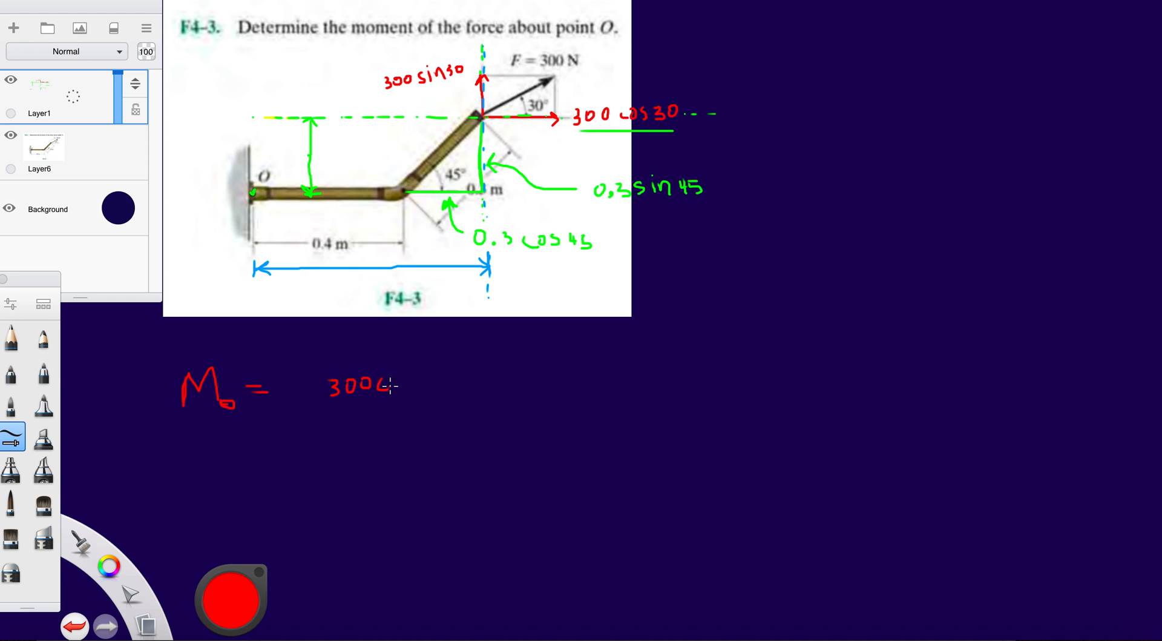
{"action": "type", "text": "cos"}
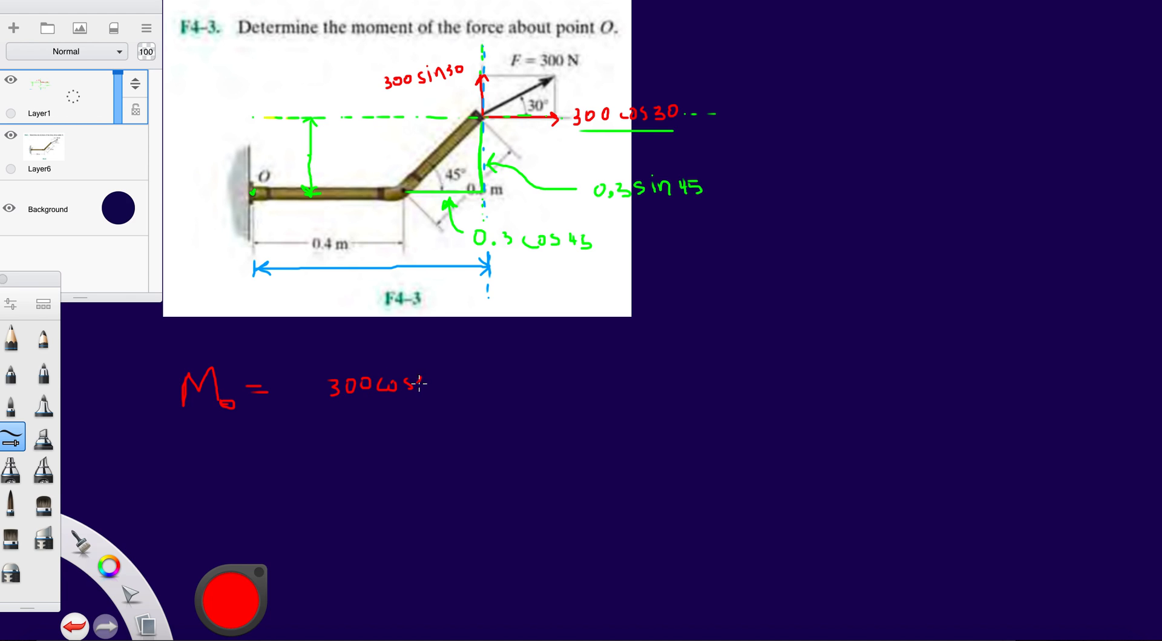
{"action": "type", "text": "30"}
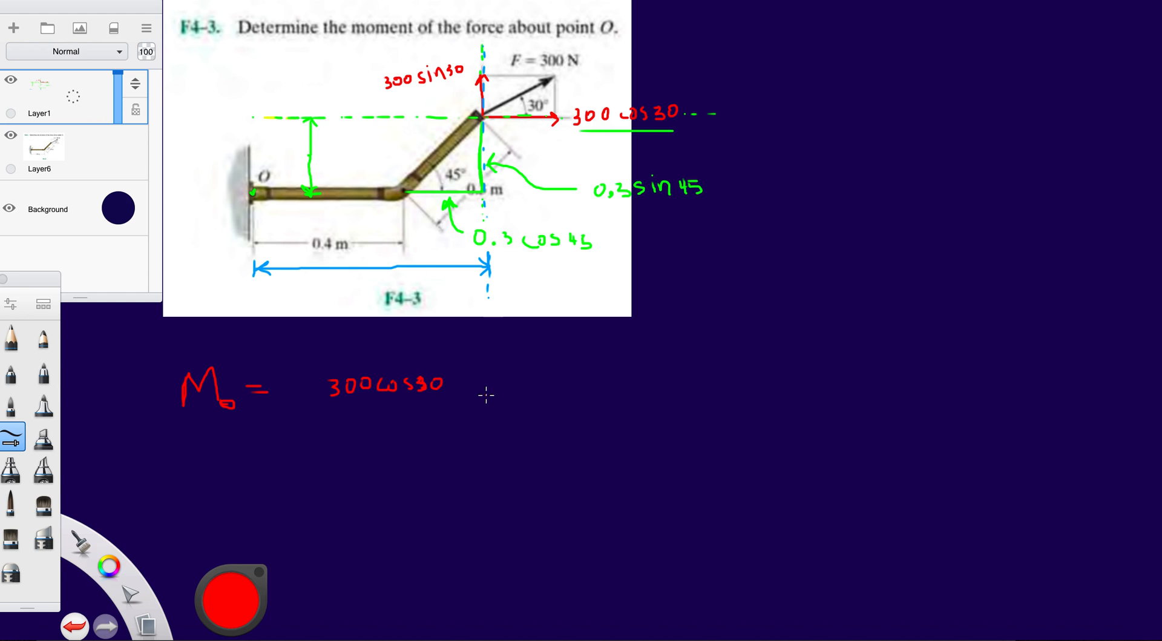
{"action": "left_click_drag", "start_coordinate": [456, 363], "coordinate": [460, 397]}
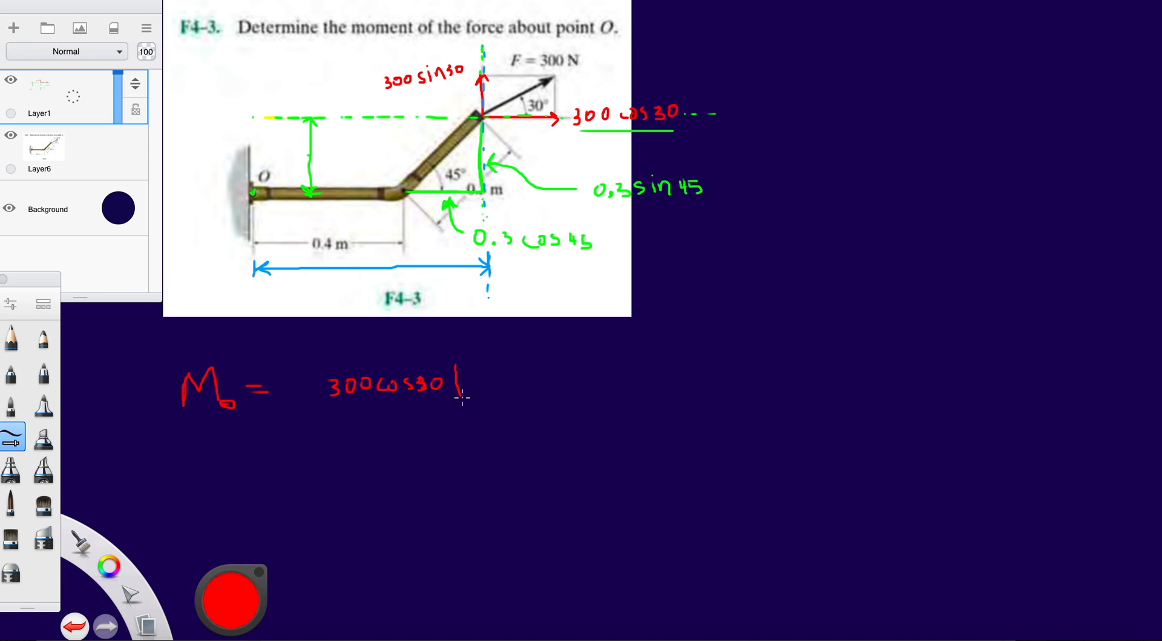
{"action": "mouse_move", "coordinate": [498, 178]}
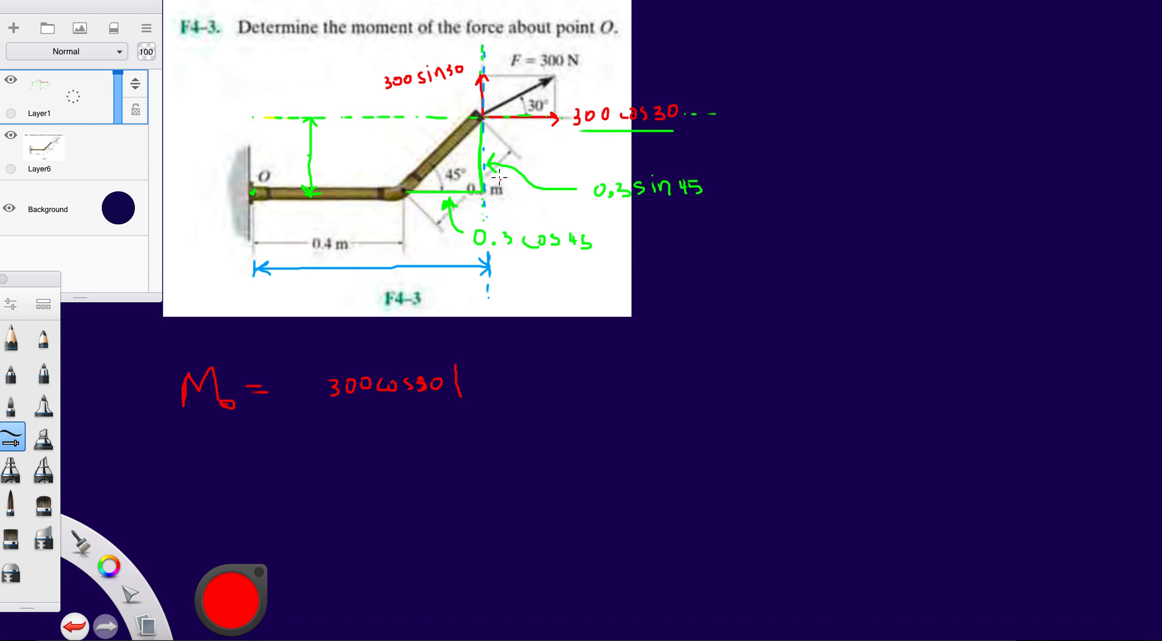
{"action": "type", "text": "2"}
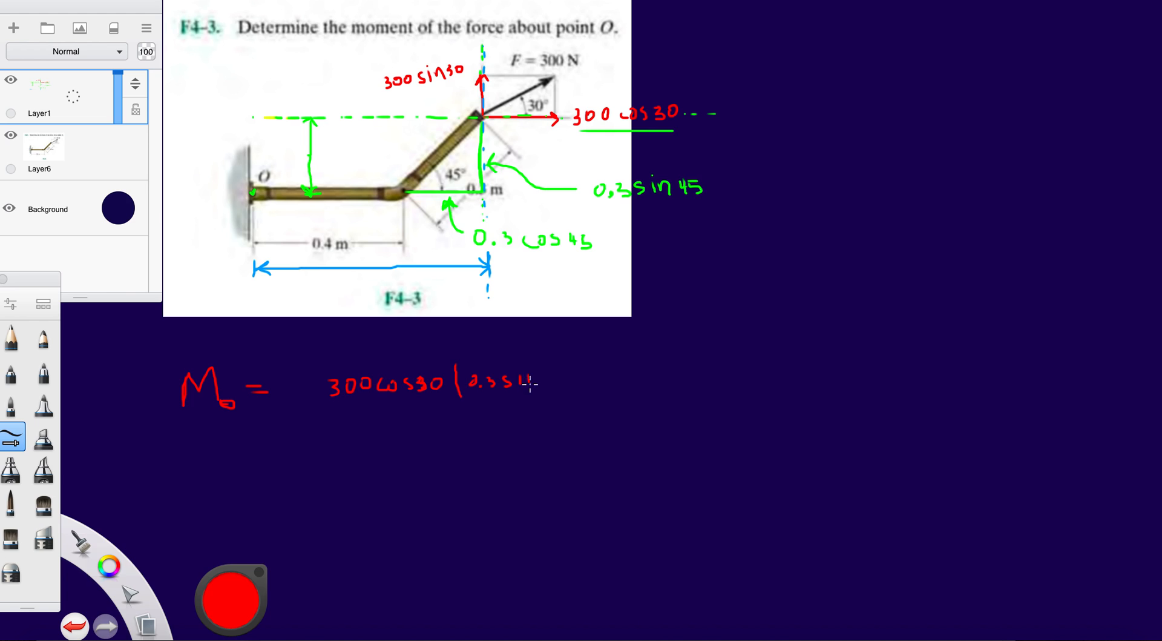
{"action": "type", "text": "n"}
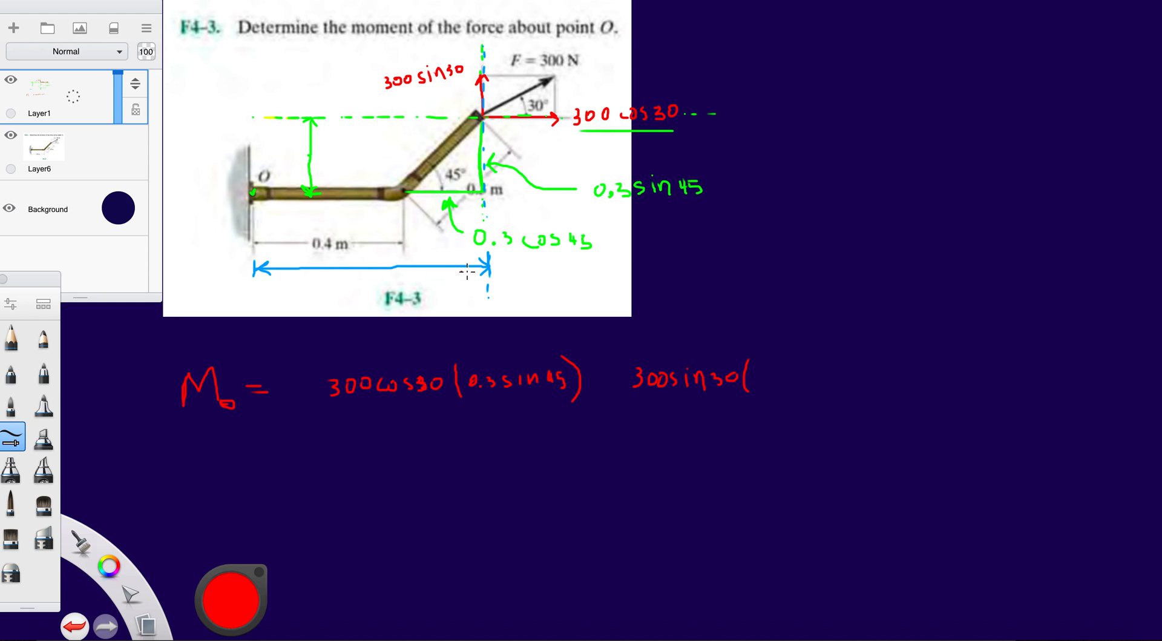
{"action": "mouse_move", "coordinate": [761, 382]}
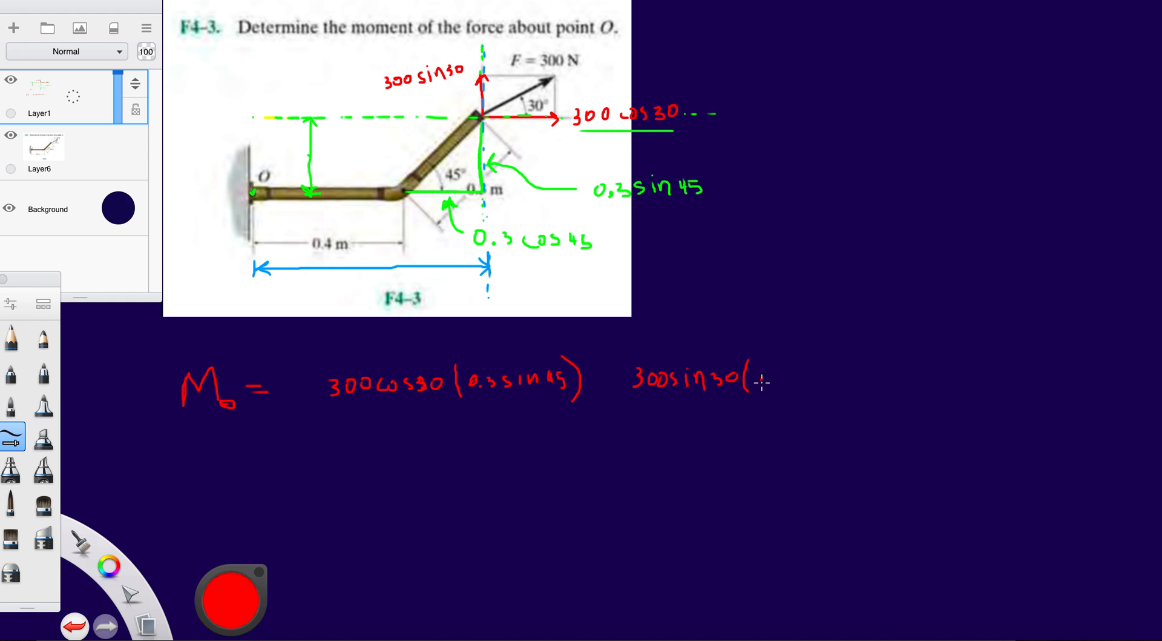
Write the second term 300sin30(0.4 + 0.3cos45)
{"action": "type", "text": "0.4+"}
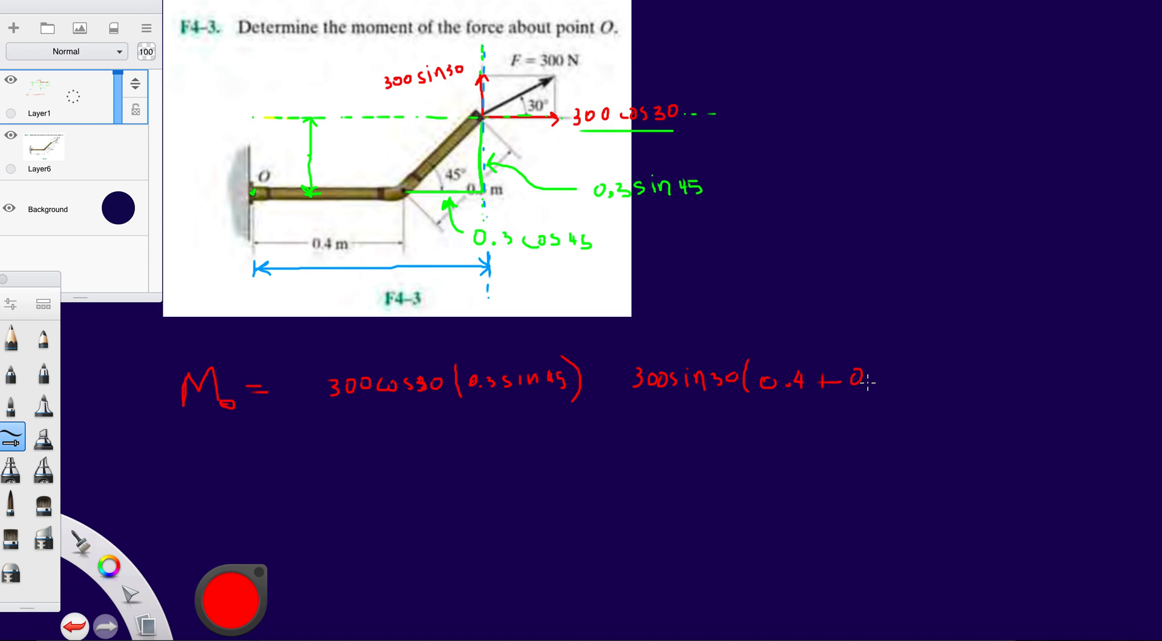
{"action": "type", "text": "0.3cos"}
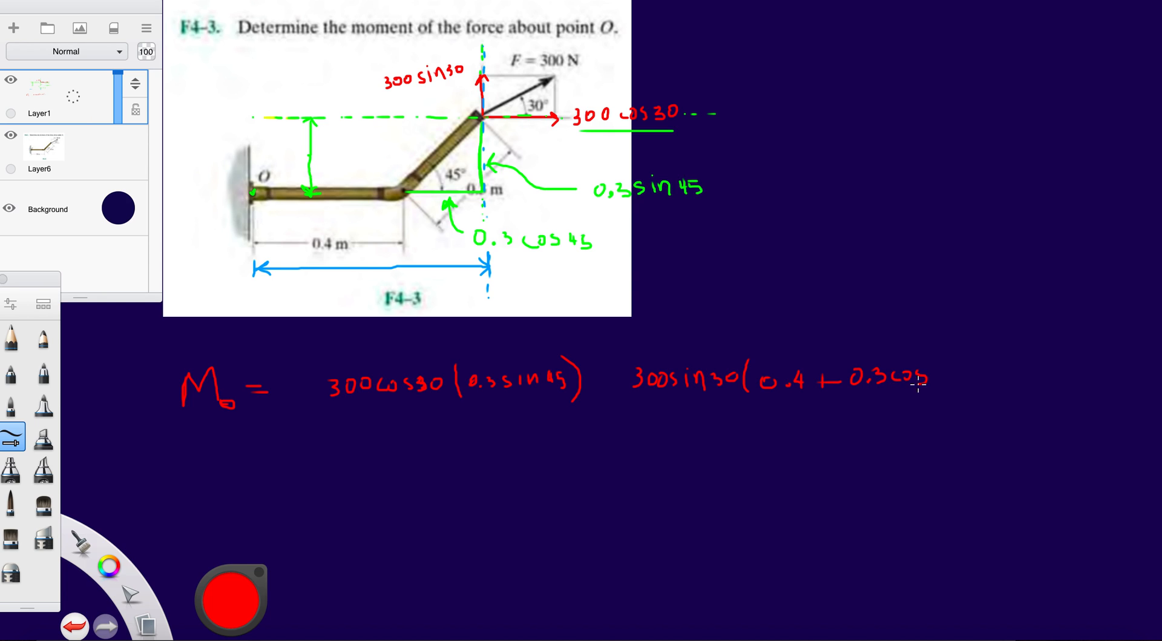
{"action": "left_click", "coordinate": [942, 374]}
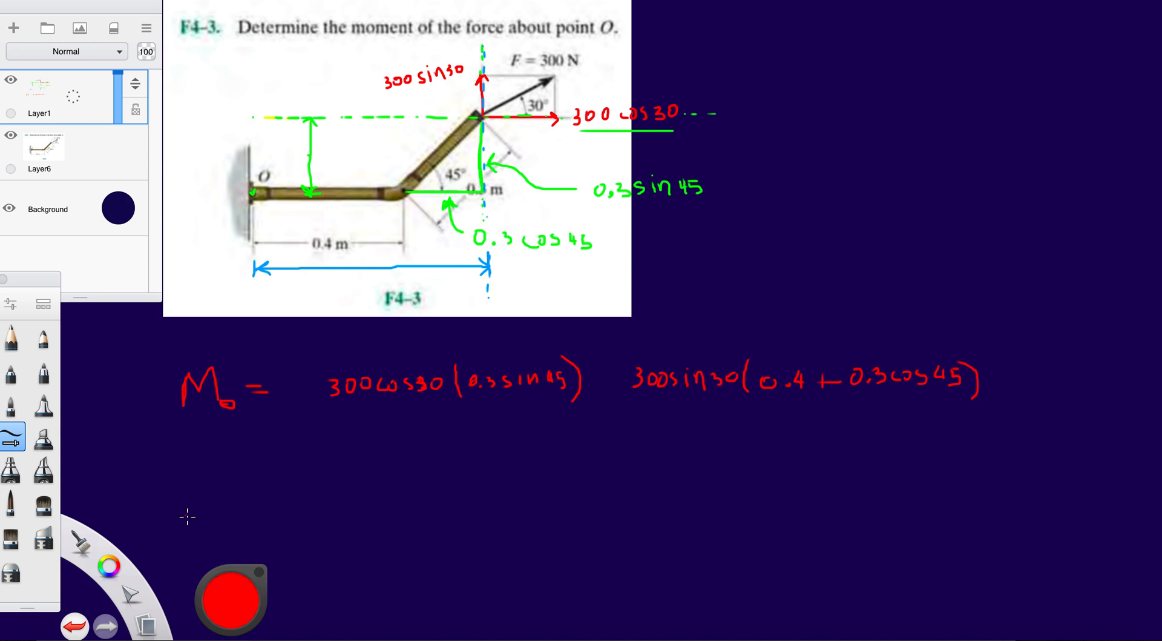
{"action": "mouse_move", "coordinate": [531, 226]}
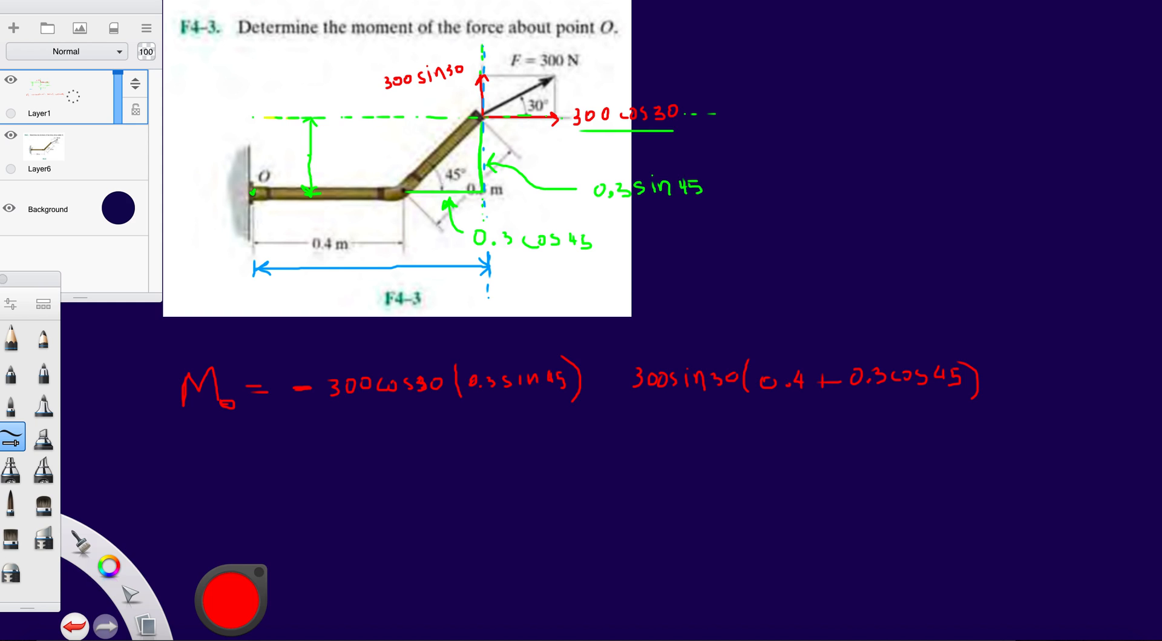
{"action": "mouse_move", "coordinate": [510, 435]}
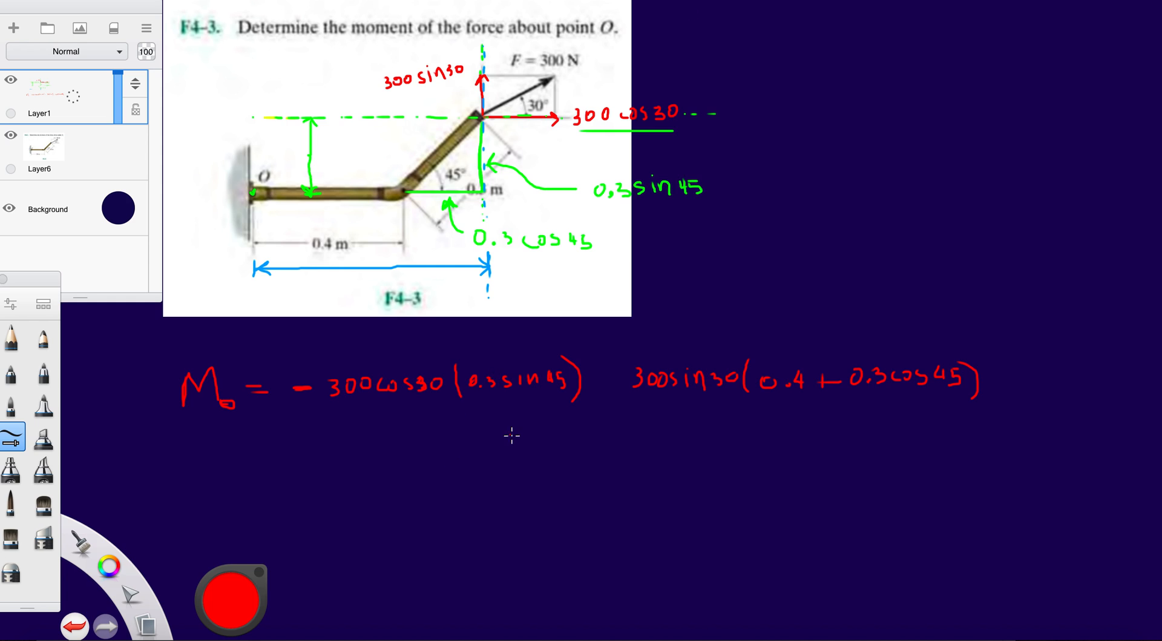
Add the plus sign between the two moment terms
{"action": "left_click", "coordinate": [609, 379]}
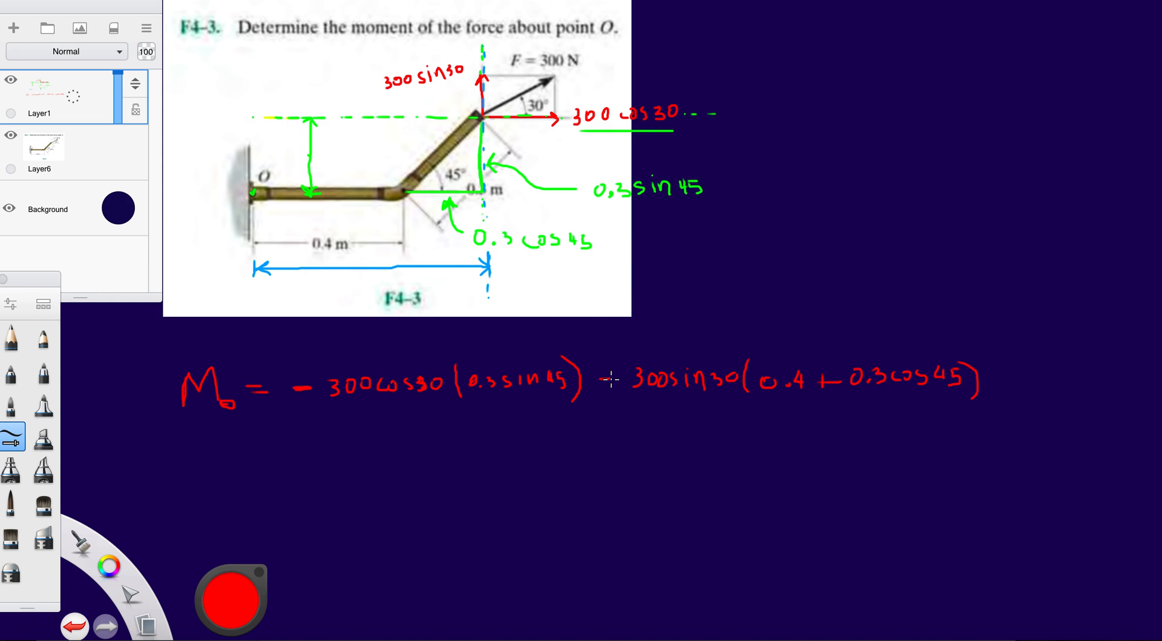
{"action": "mouse_move", "coordinate": [607, 380]}
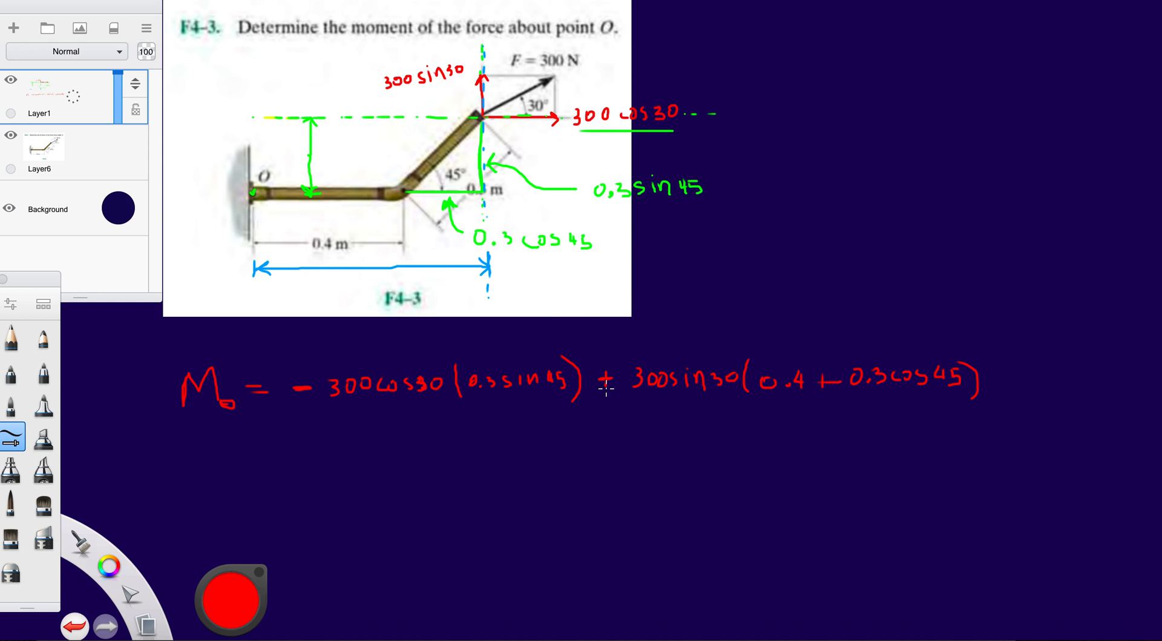
{"action": "mouse_move", "coordinate": [579, 429]}
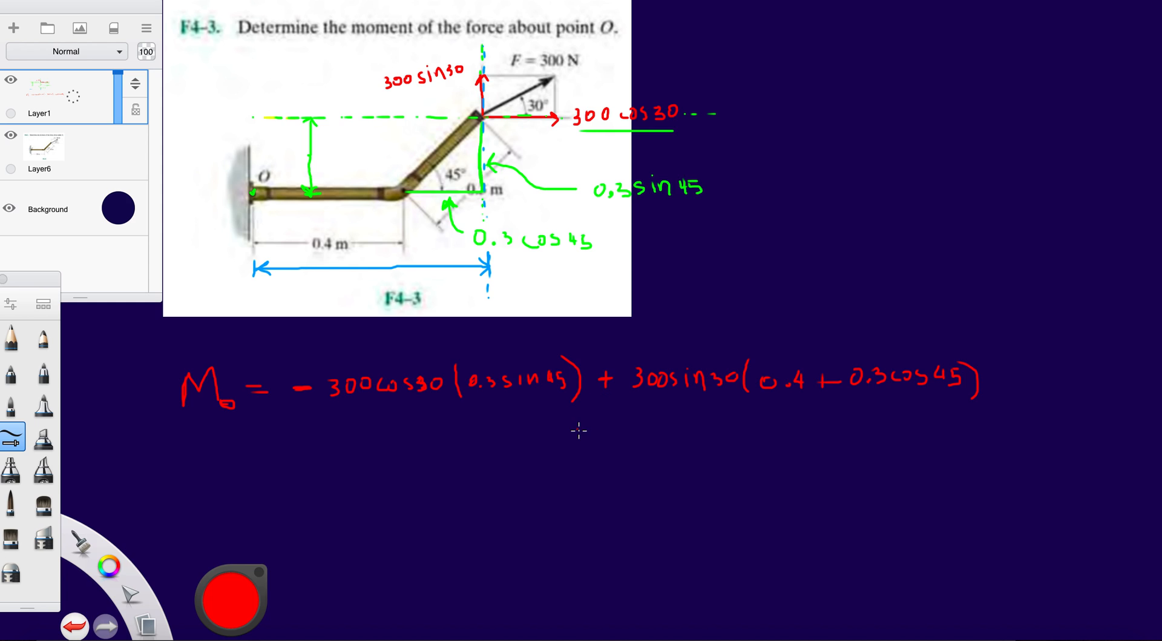
{"action": "mouse_move", "coordinate": [345, 408]}
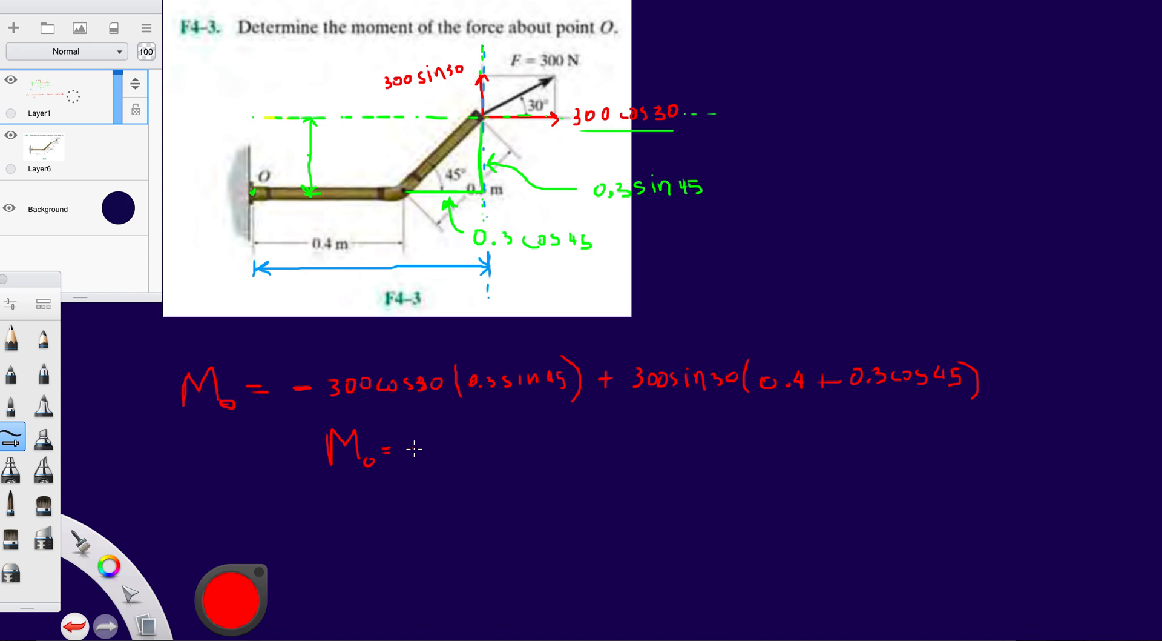
Handwrite the substituted line Mo = -55.1 + 41.8 in red pen
{"action": "type", "text": "-5"}
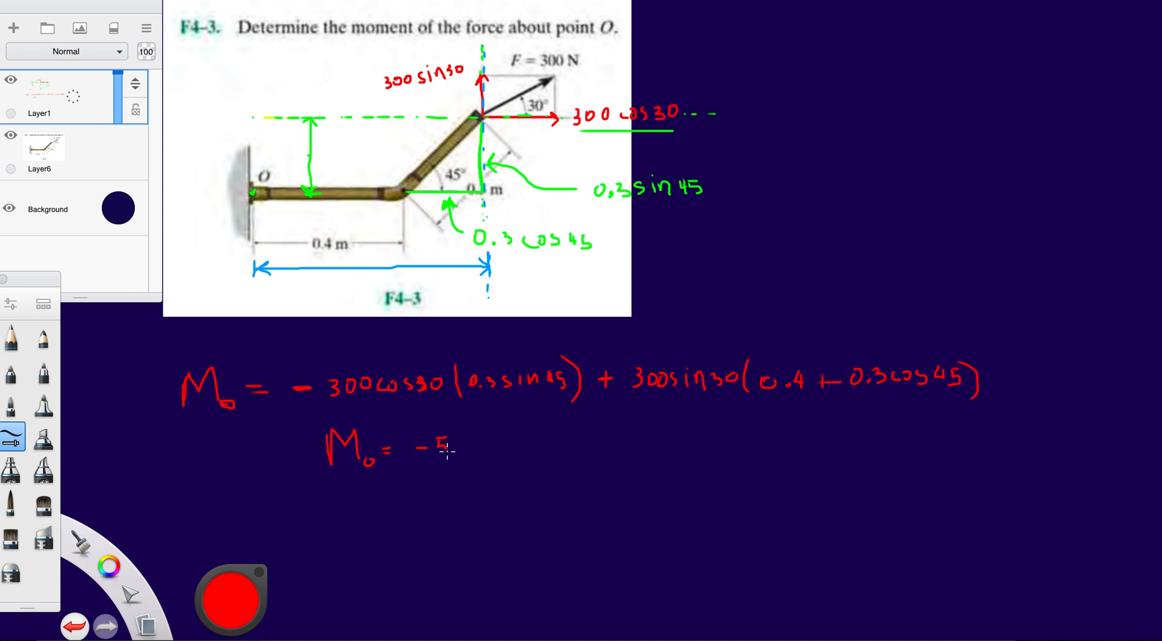
{"action": "type", "text": "5.1"}
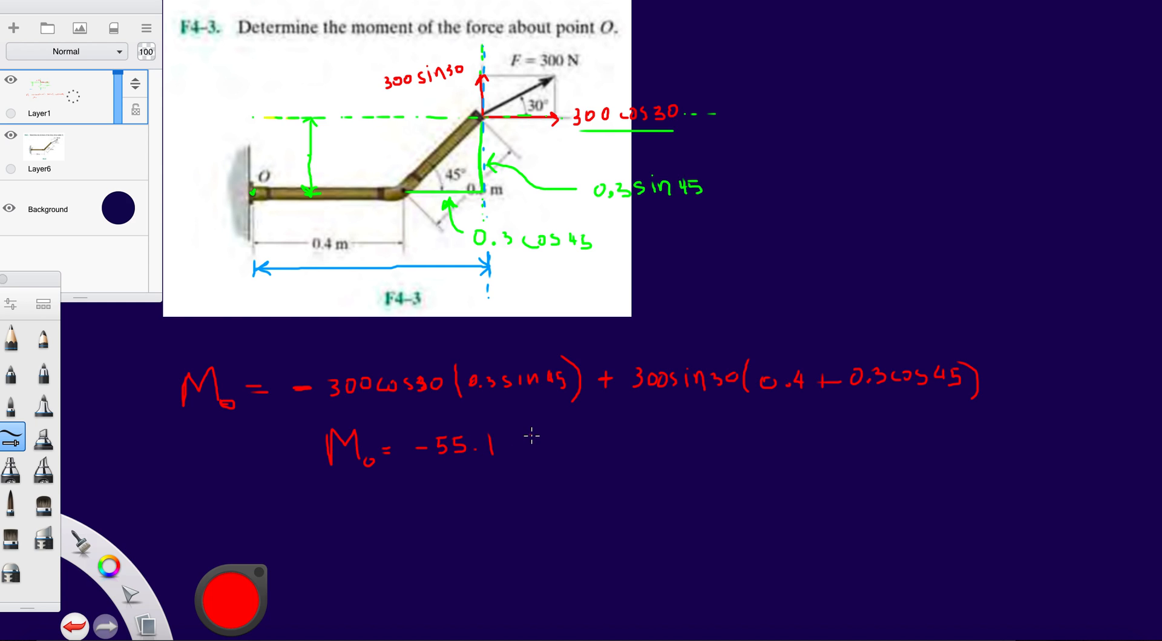
{"action": "left_click", "coordinate": [533, 443]}
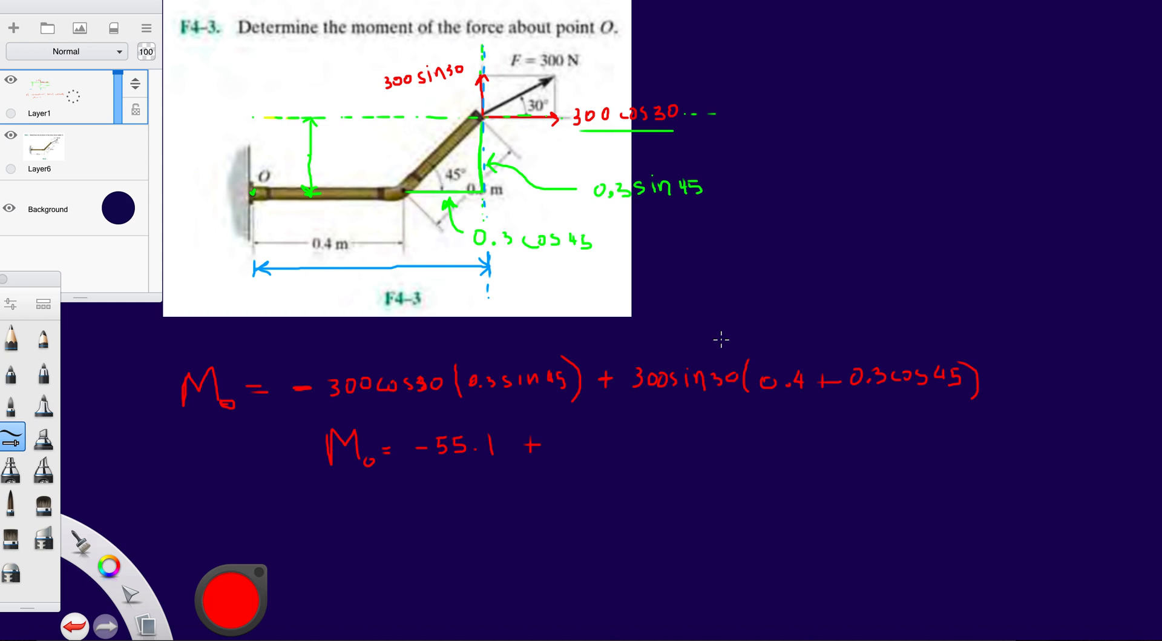
{"action": "mouse_move", "coordinate": [749, 475]}
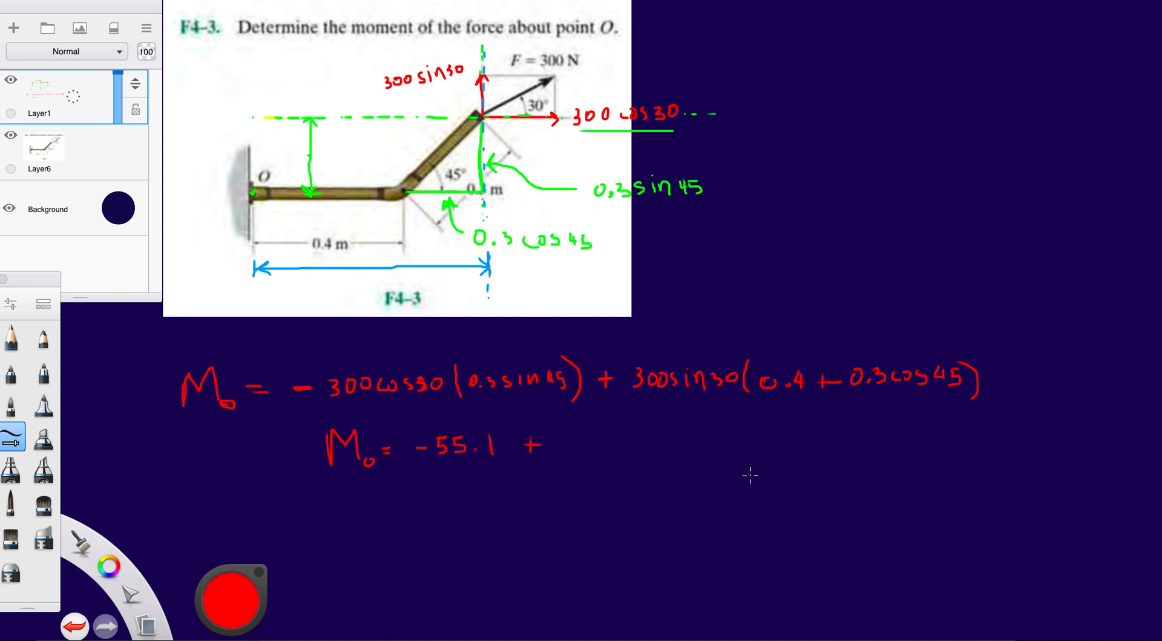
{"action": "type", "text": "4"}
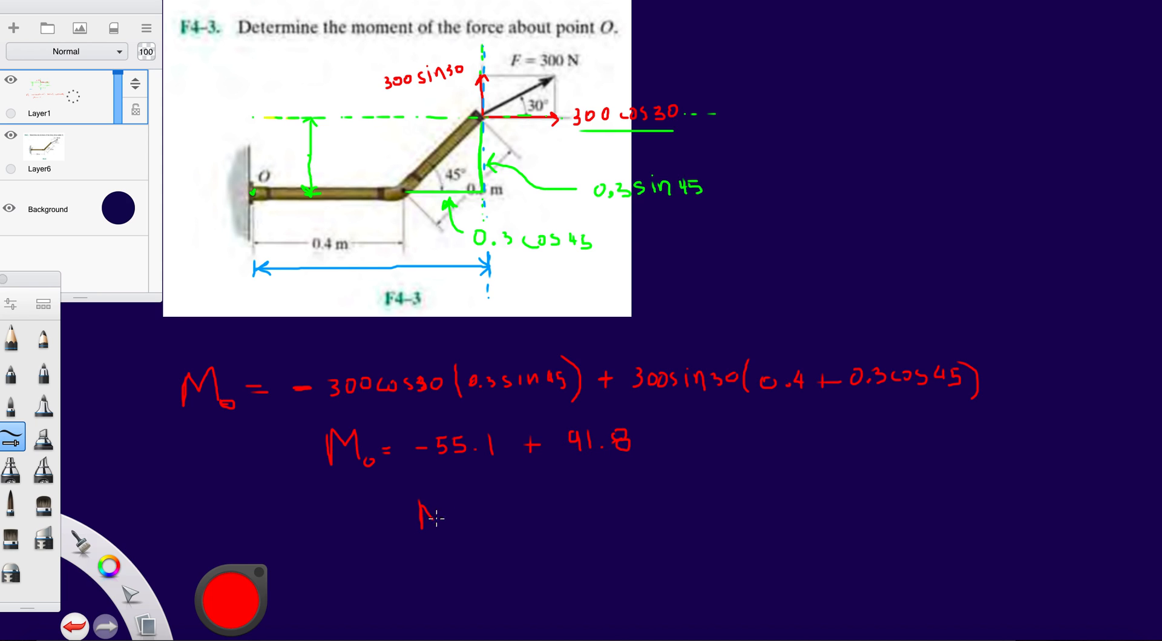
Handwrite the final result Mo = 36.7 N·m on the next line
{"action": "left_click_drag", "start_coordinate": [419, 511], "coordinate": [474, 527]}
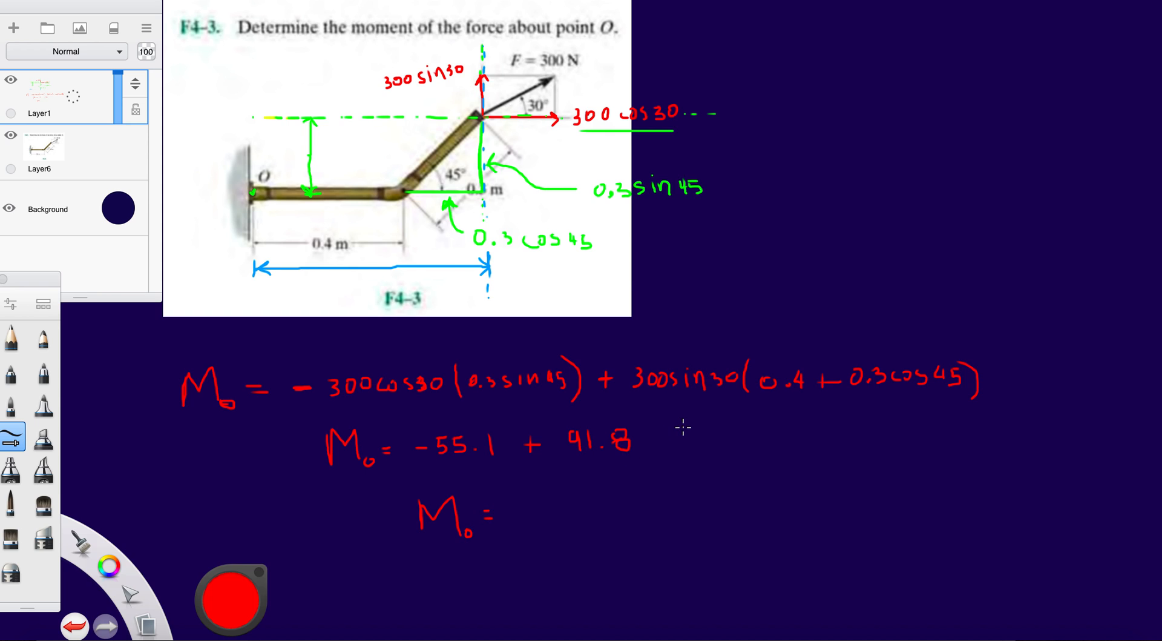
{"action": "mouse_move", "coordinate": [614, 524]}
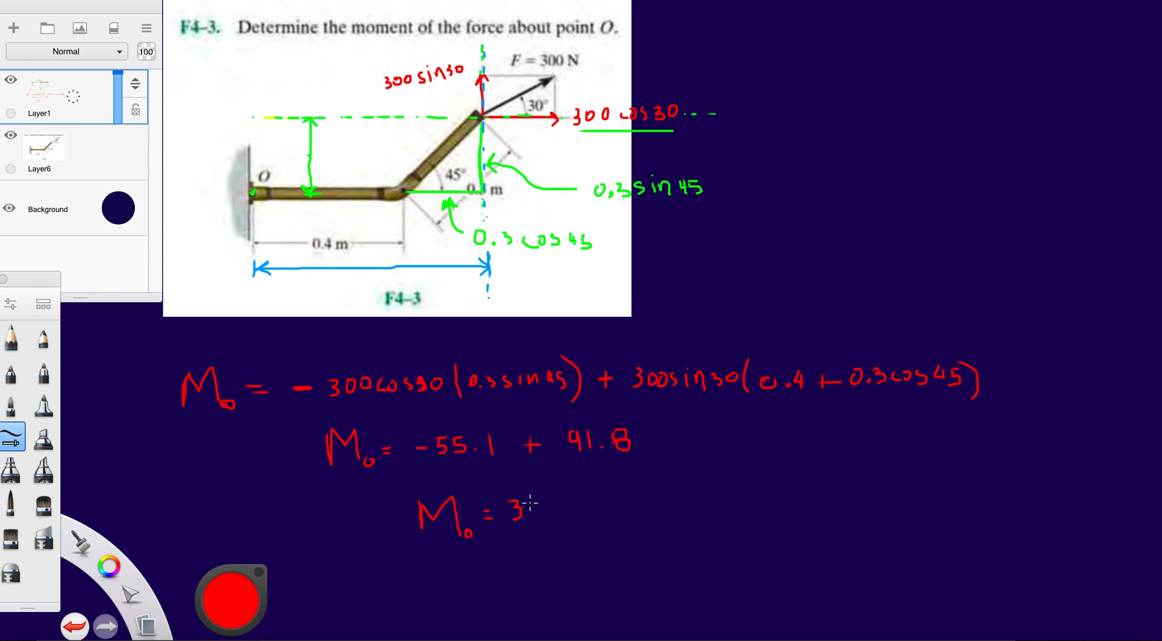
{"action": "type", "text": "6"}
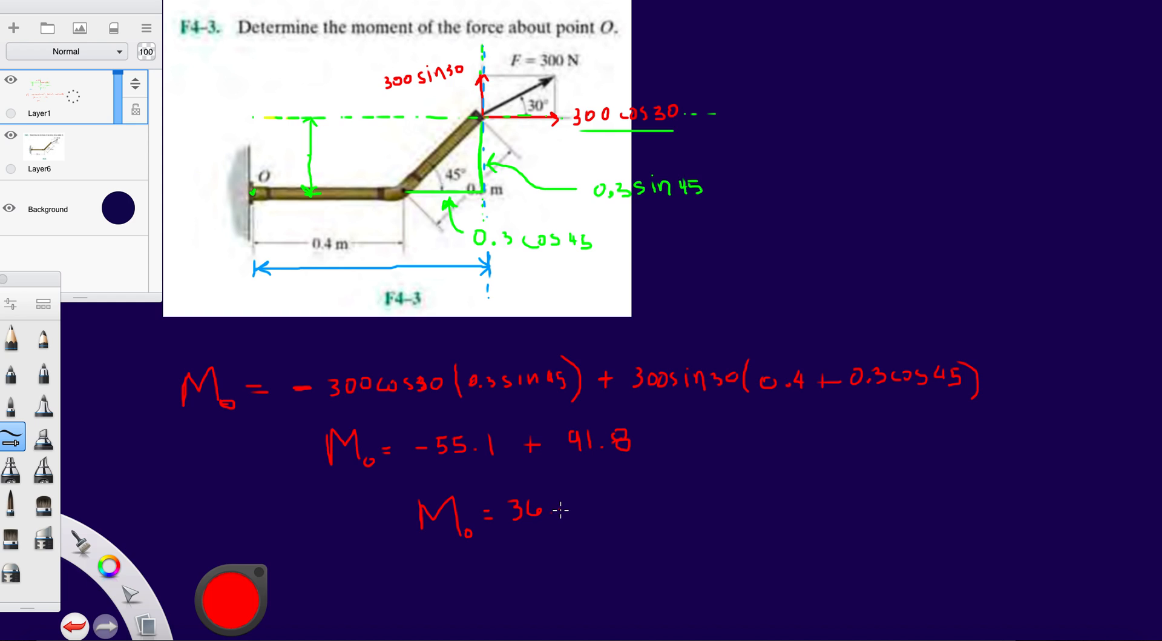
{"action": "type", "text": "7 N·m"}
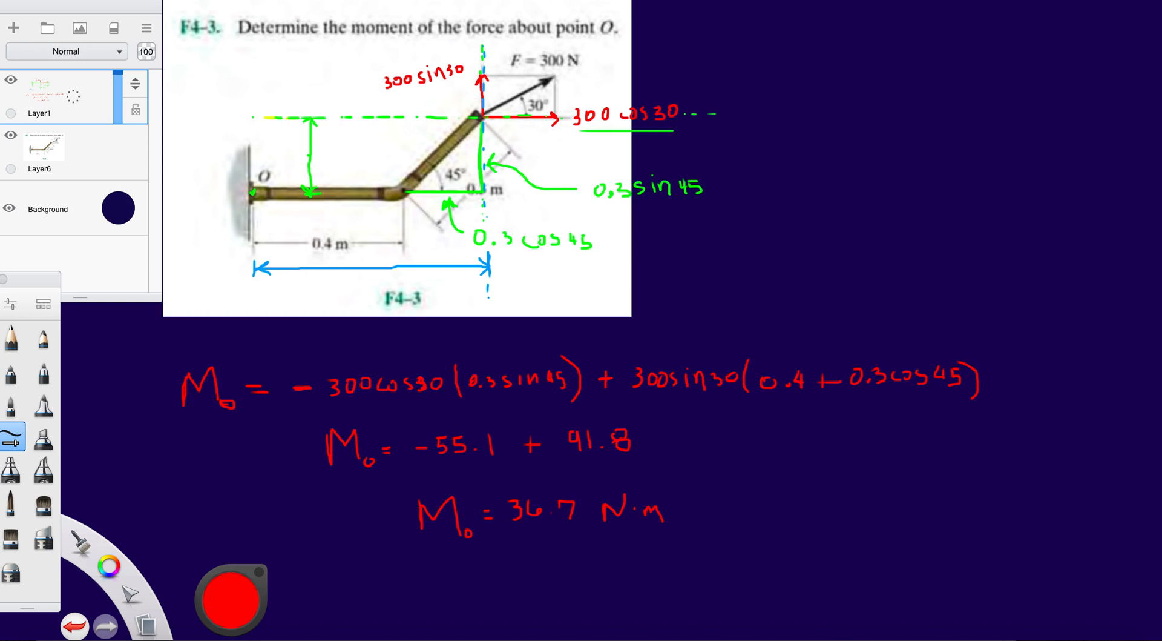
{"action": "mouse_move", "coordinate": [729, 517]}
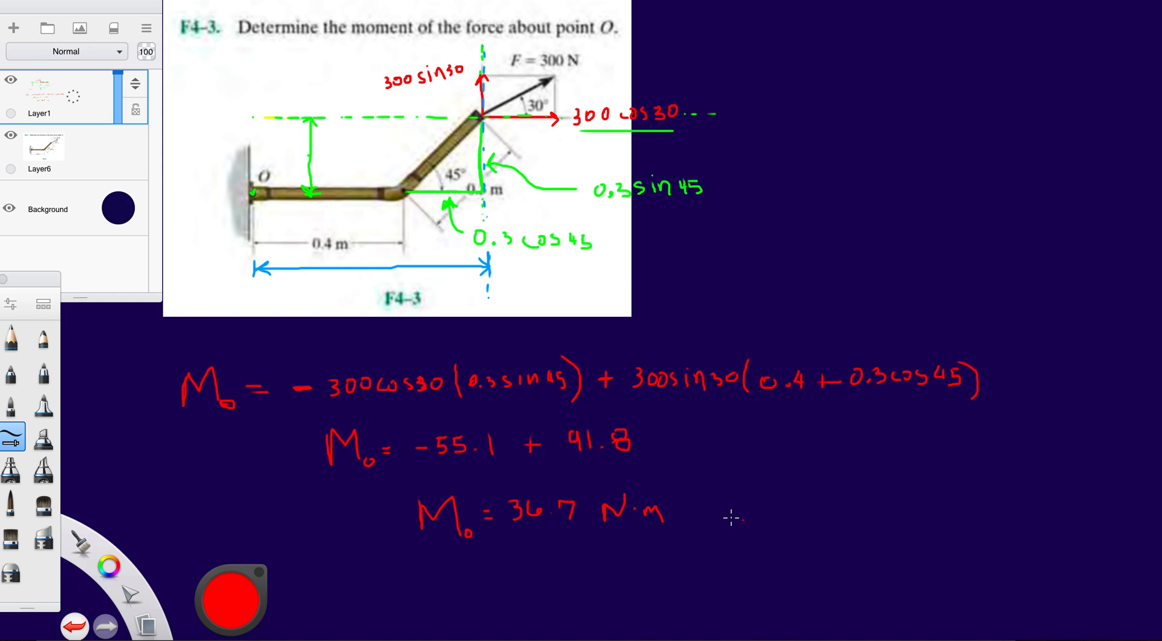
{"action": "mouse_move", "coordinate": [608, 523]}
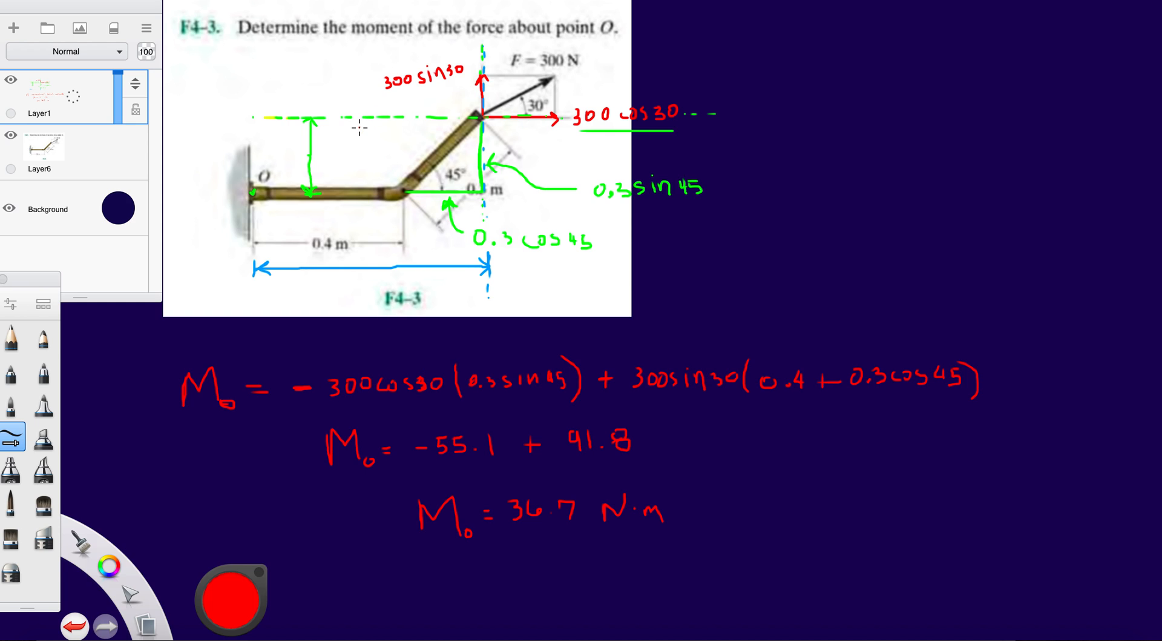
{"action": "mouse_move", "coordinate": [304, 233]}
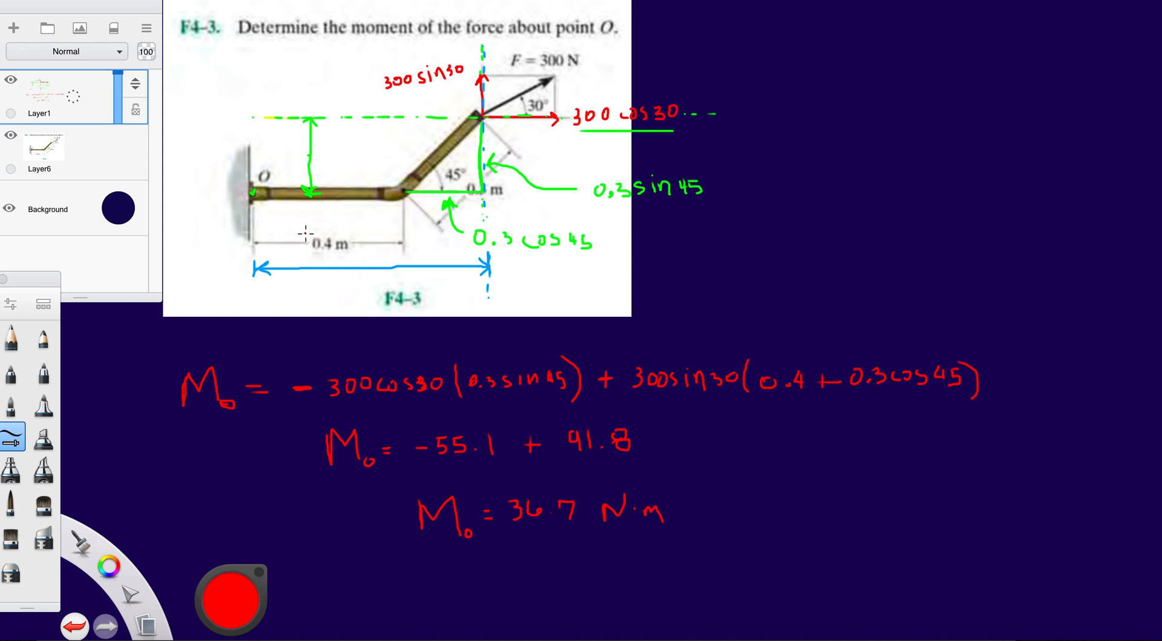
{"action": "mouse_move", "coordinate": [417, 238]}
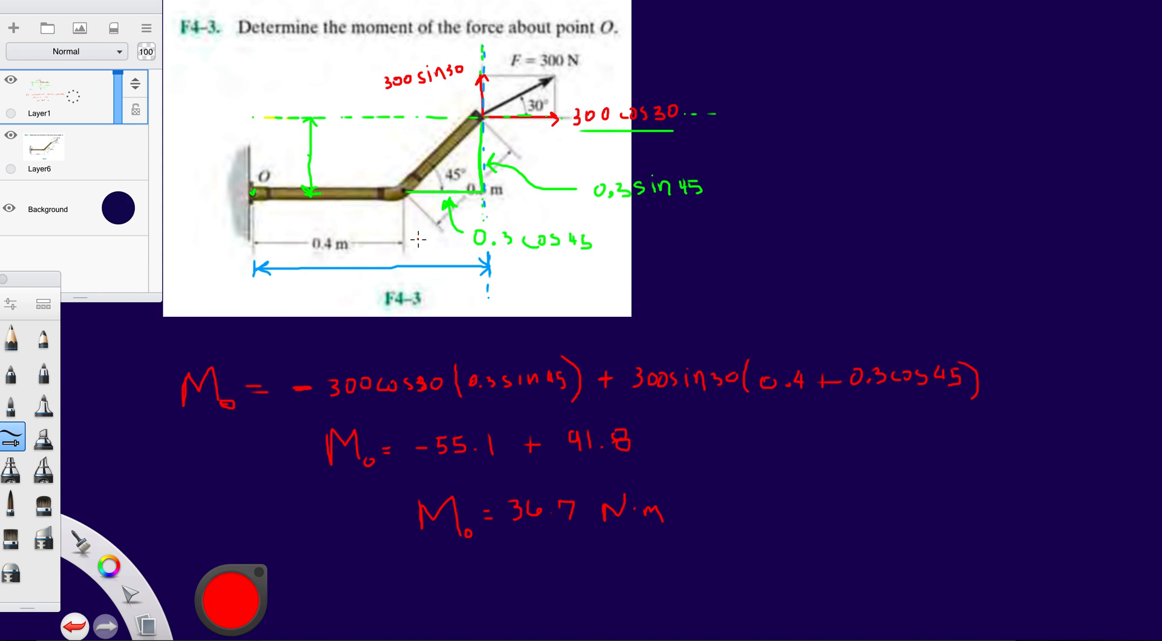